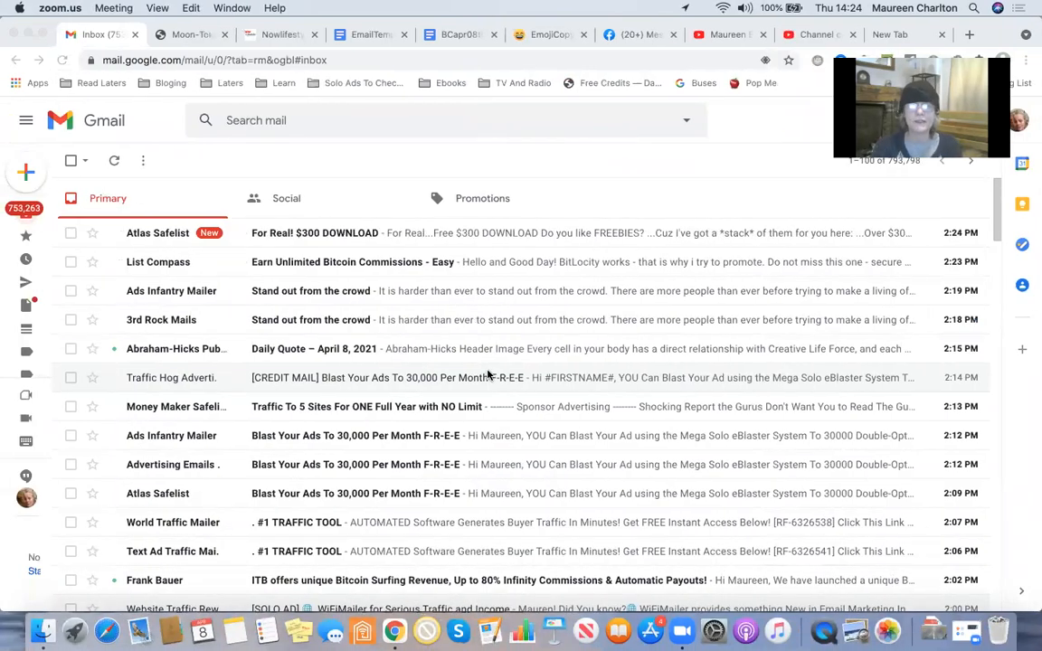
mouse_move(676, 209)
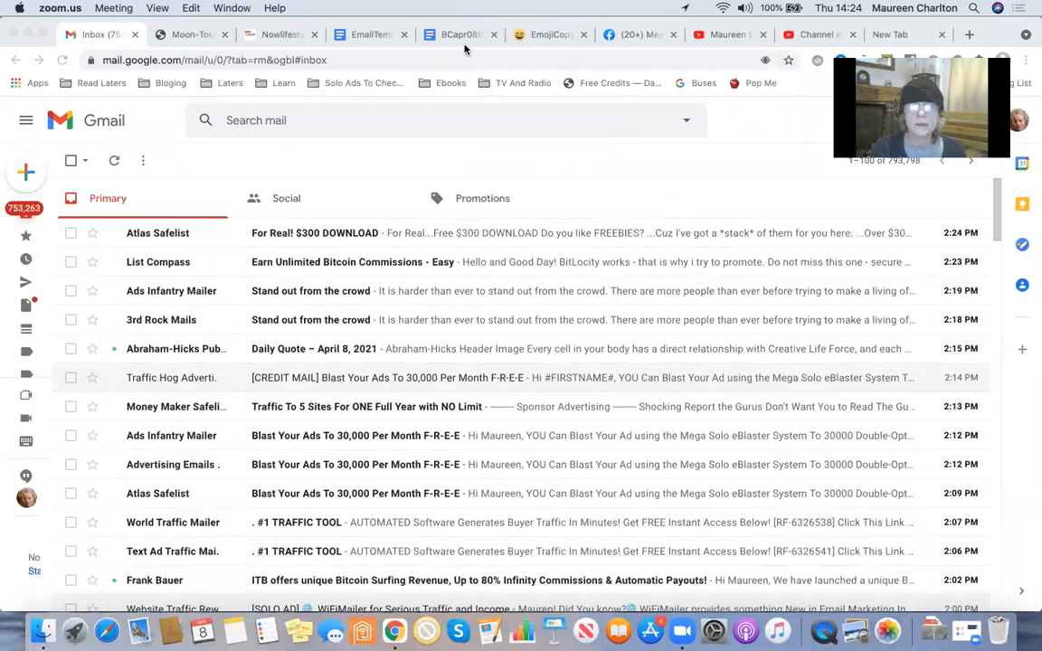
Step: Switch to the BCapr08thurs notes and scroll through the numbered tips to the sign-off
click(457, 35)
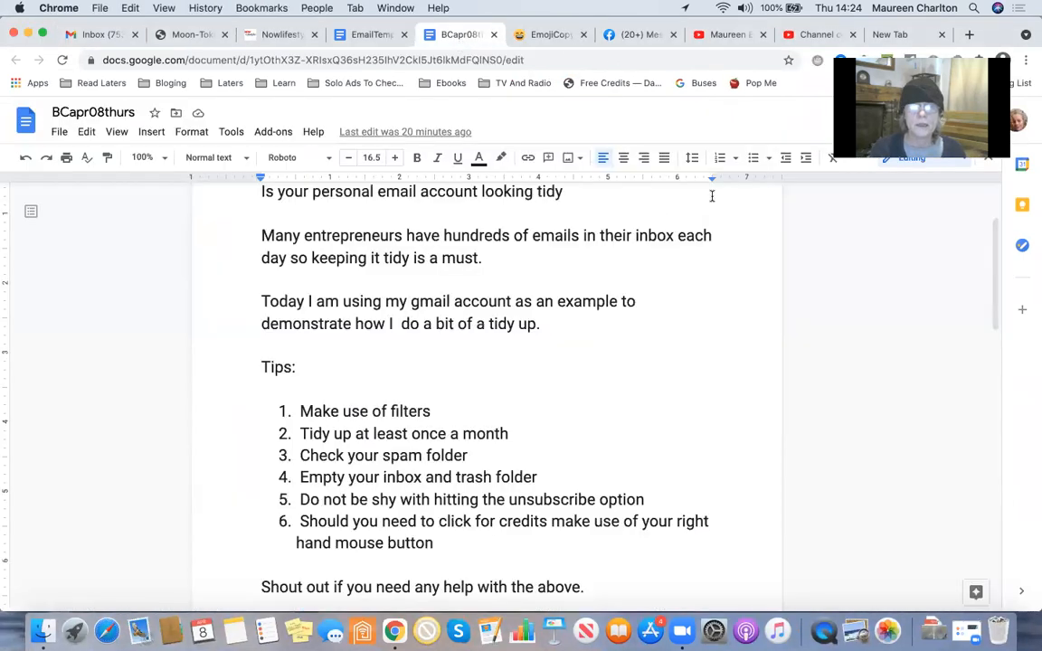
scroll(down, 3)
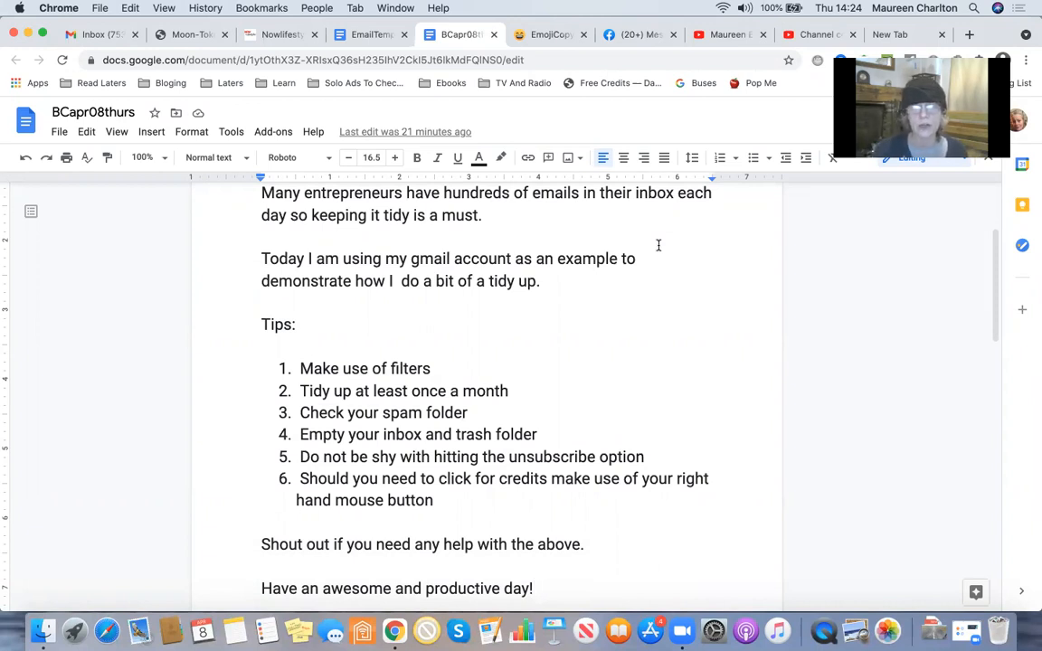
scroll(down, 3)
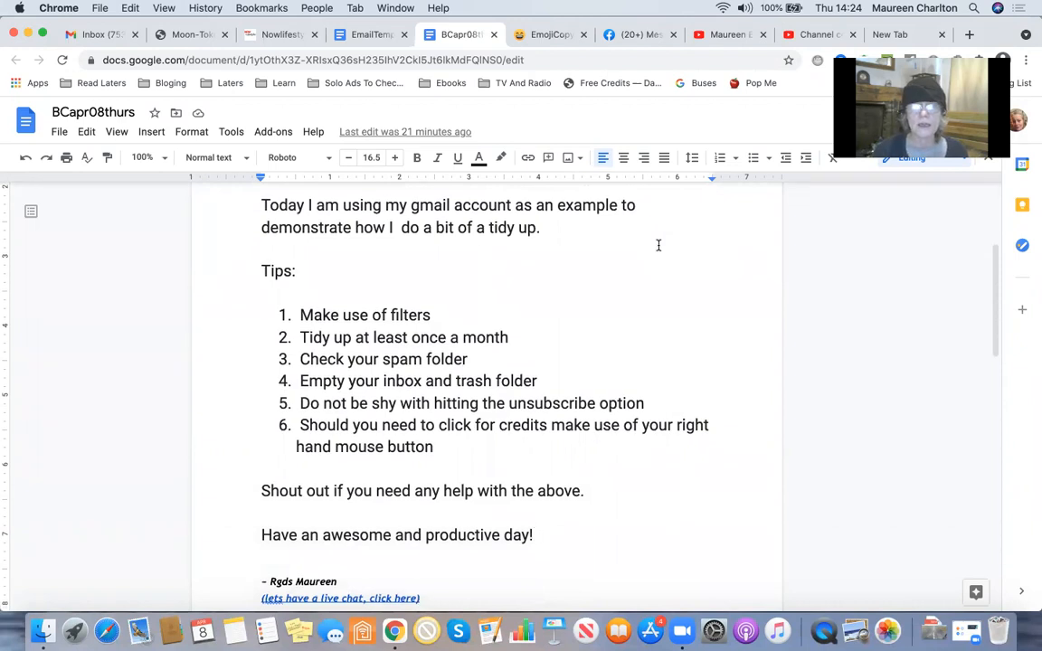
scroll(down, 3)
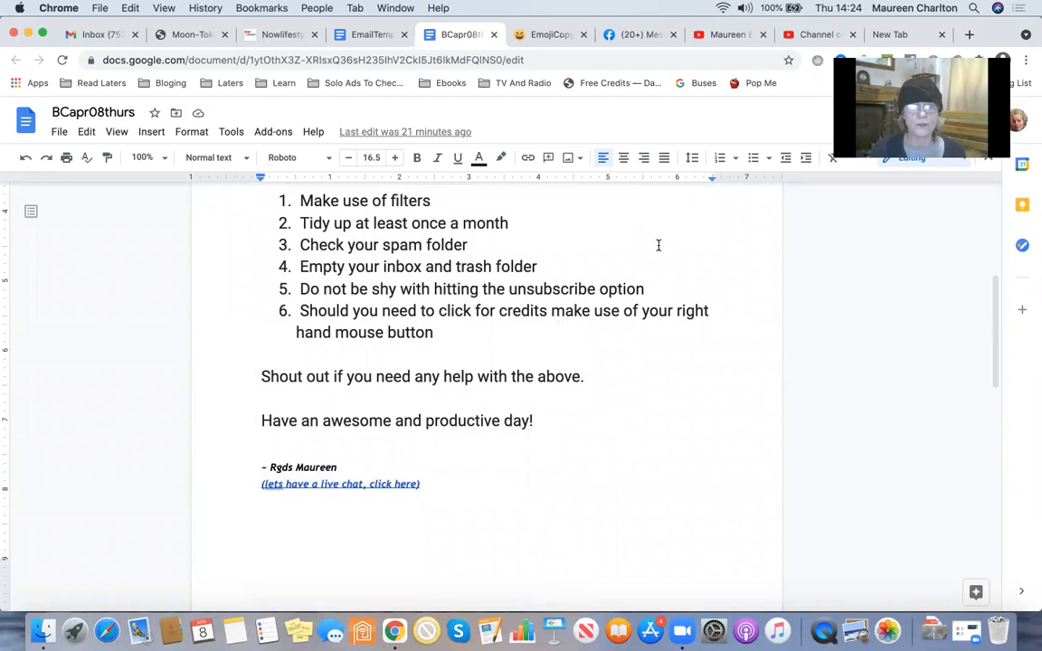
Step: Start a 'Filter messages like this' filter from the For Real! $300 DOWNLOAD email
click(95, 34)
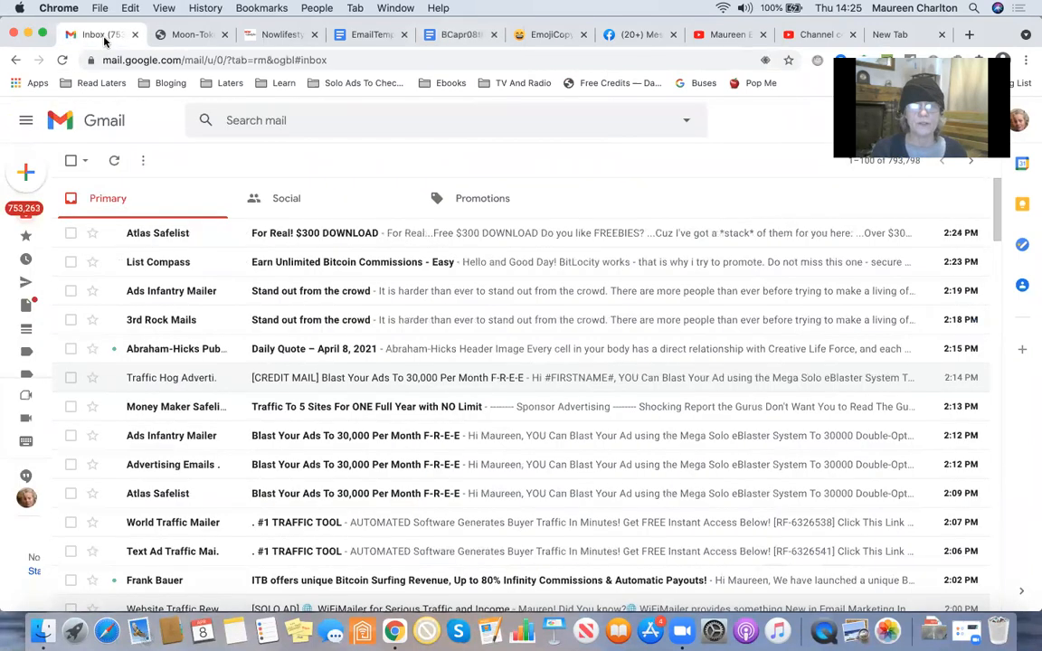
mouse_move(482, 199)
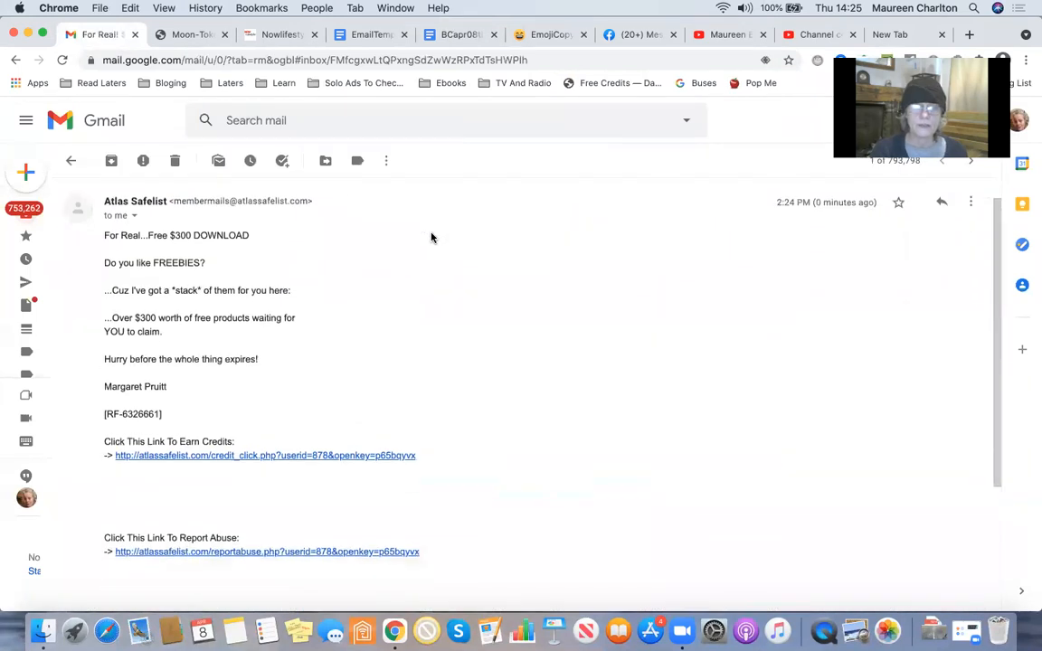
click(971, 242)
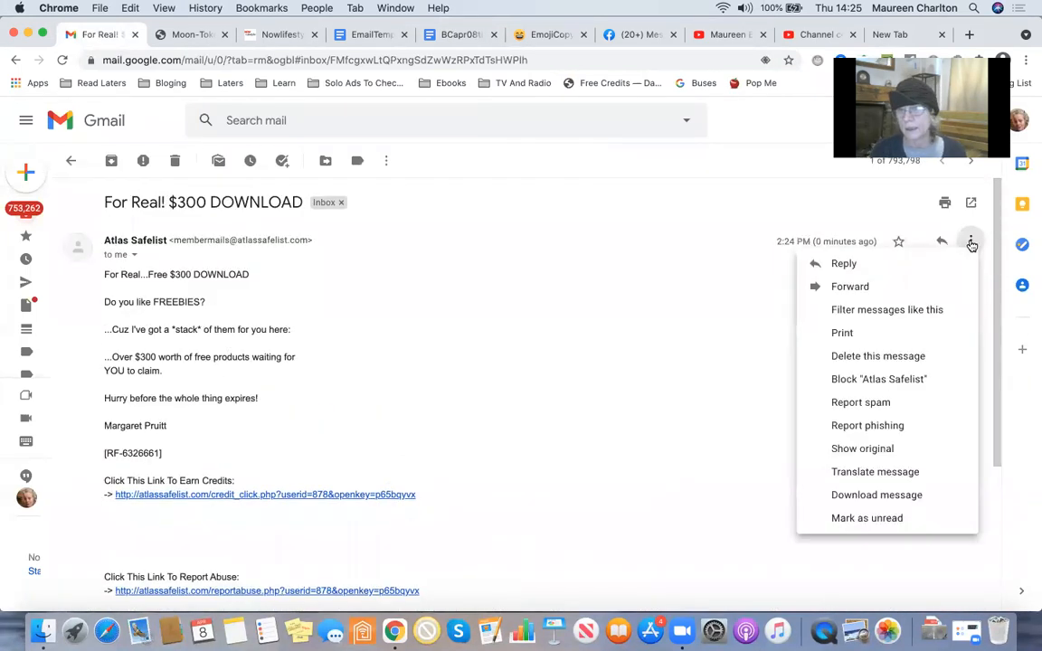
mouse_move(875, 309)
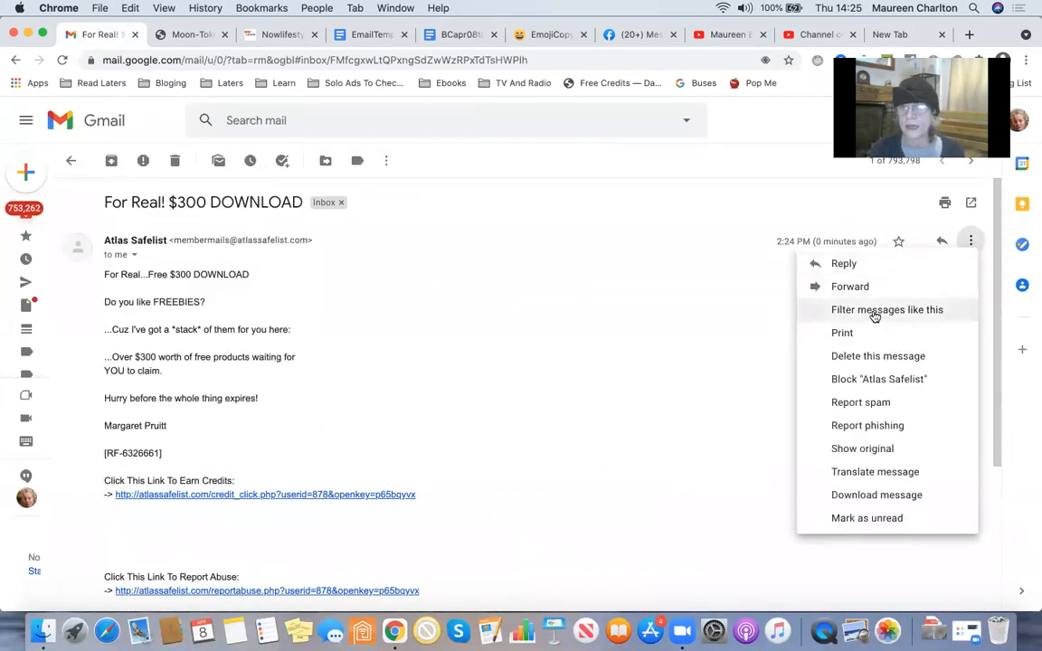
click(887, 309)
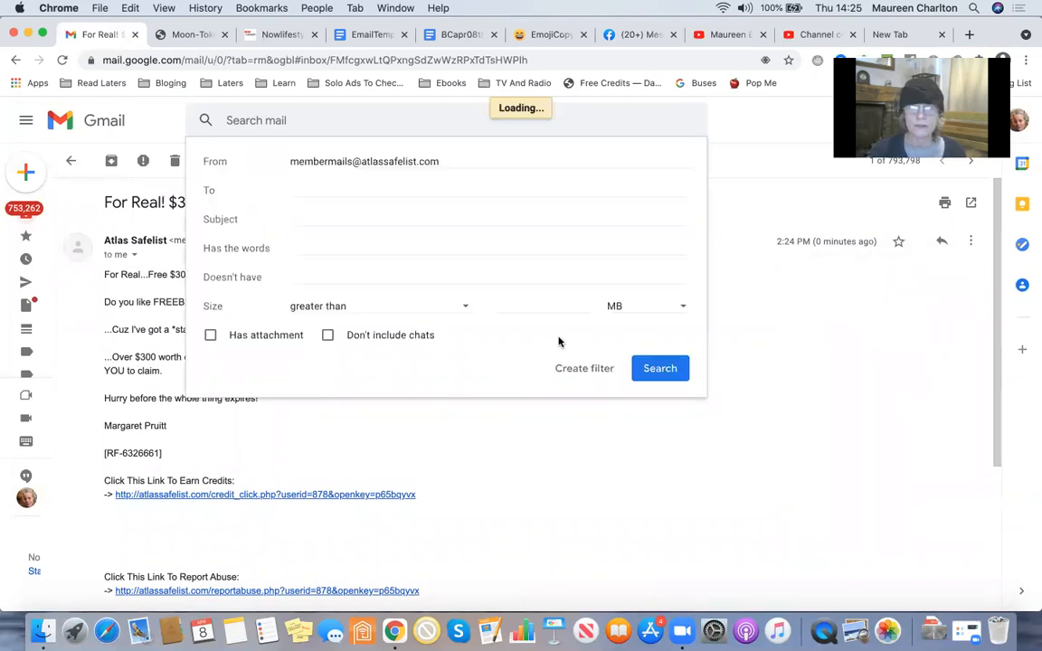
click(660, 369)
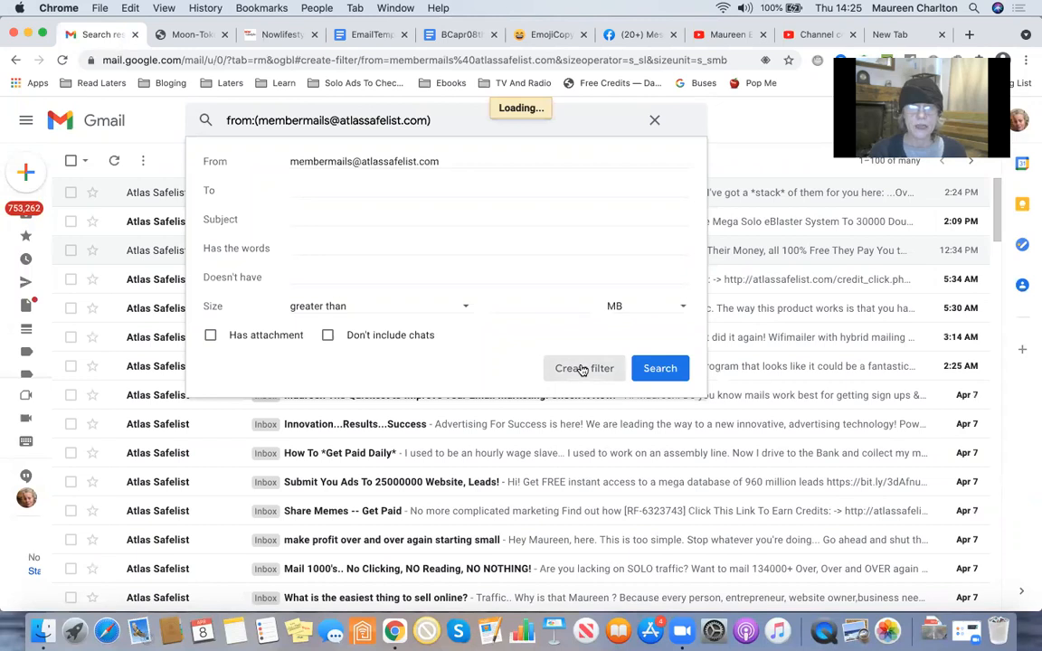
mouse_move(285, 392)
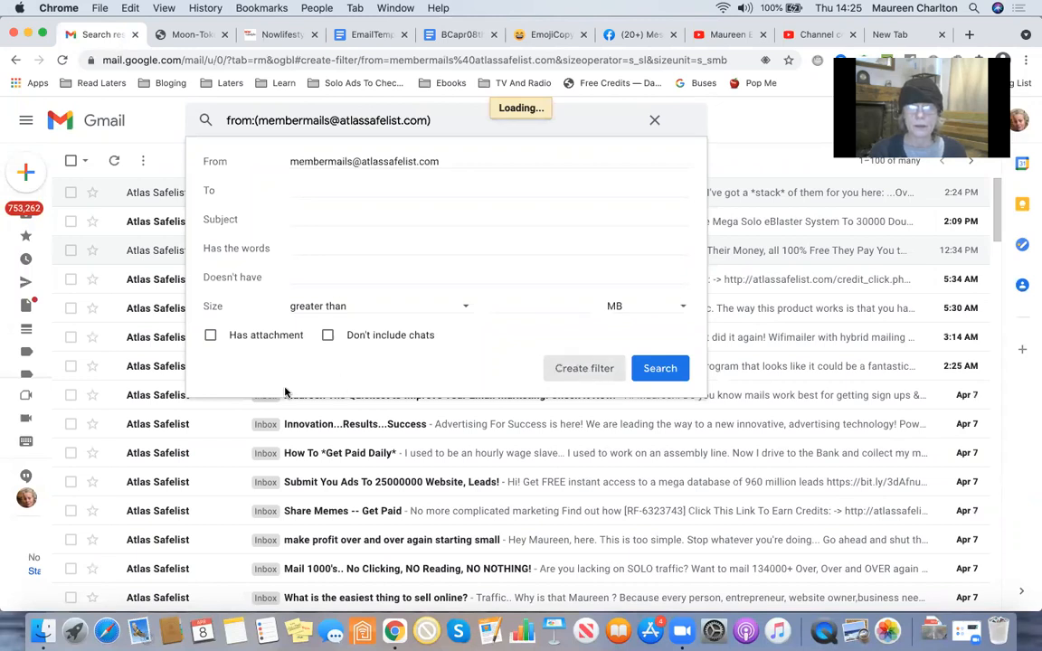
Step: Tick Skip the Inbox, Apply the label, and Also apply filter to matching conversations
click(584, 368)
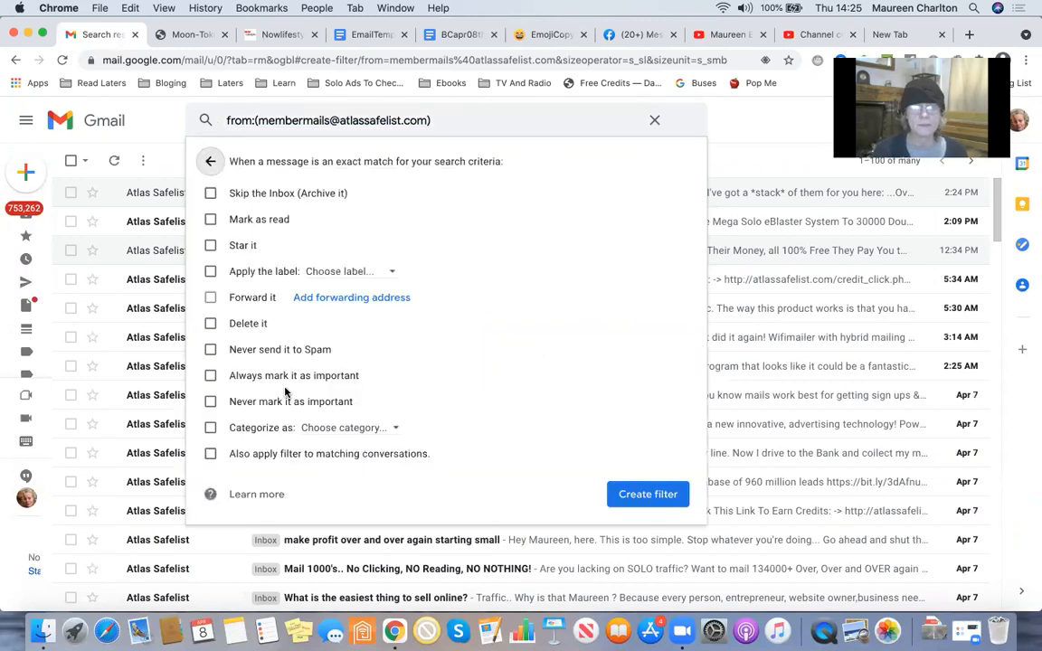
click(210, 193)
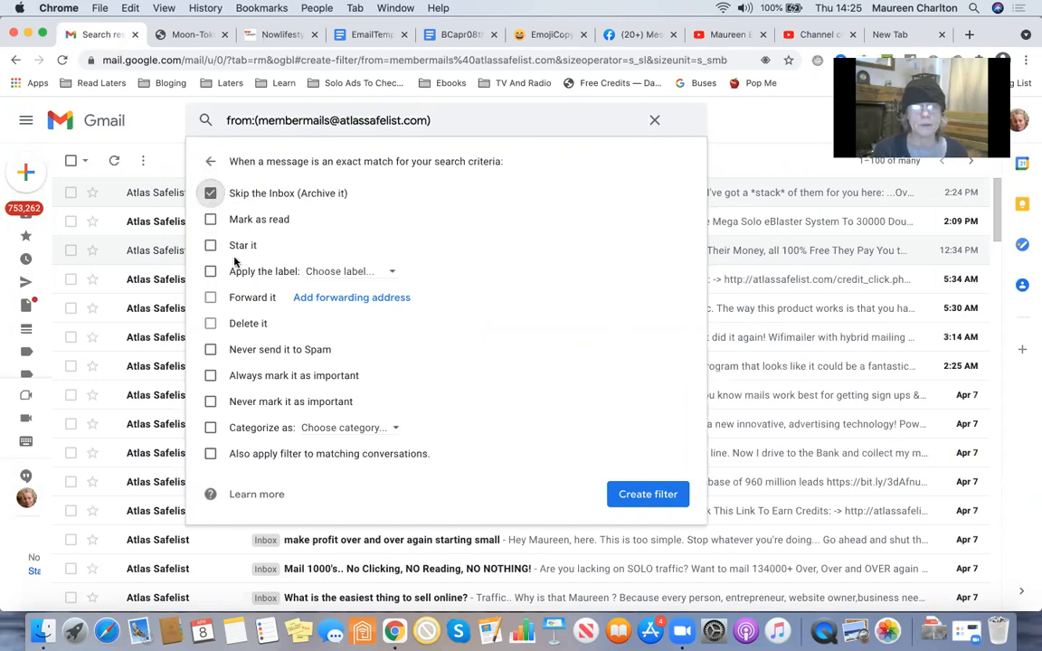
click(210, 271)
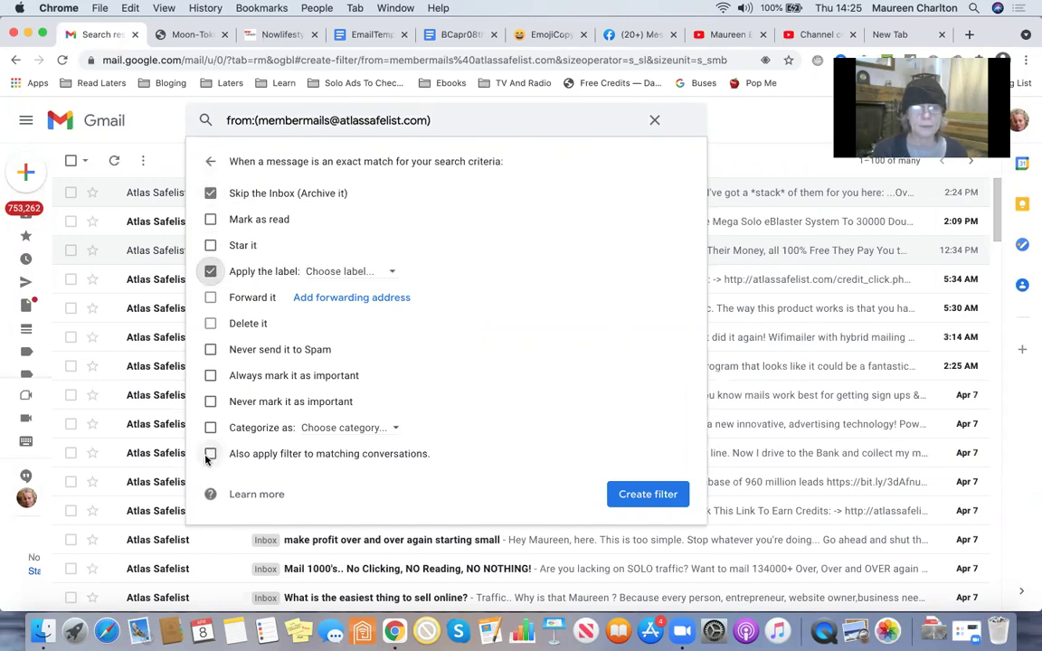
click(210, 453)
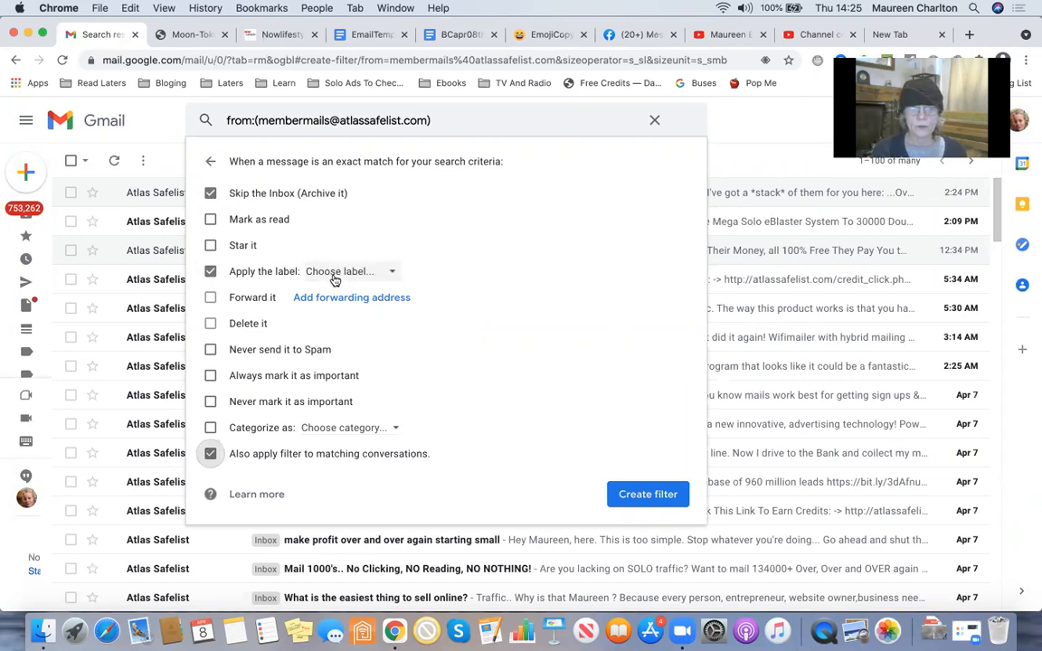
Step: Pick Mailers/Atlas Safelist from the filter's label dropdown list
click(349, 272)
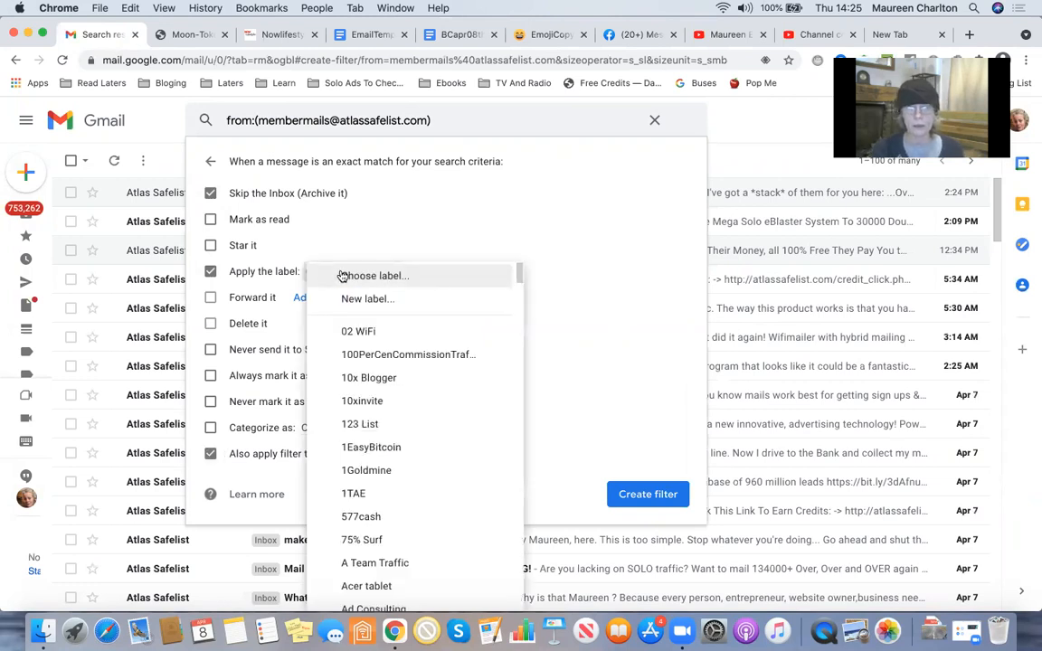
scroll(down, 3)
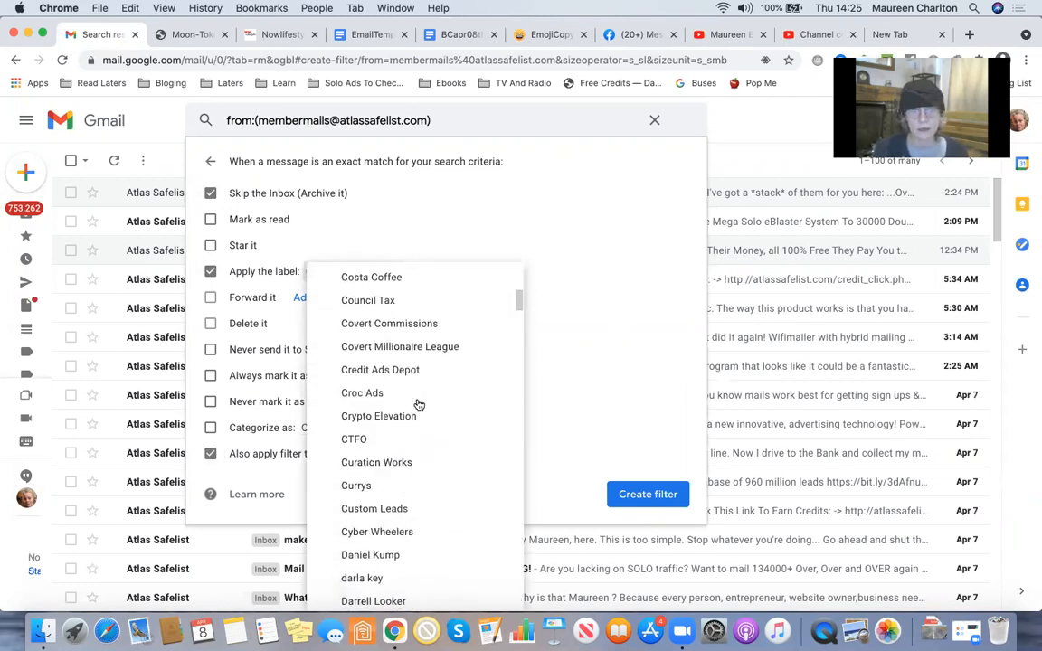
scroll(down, 3)
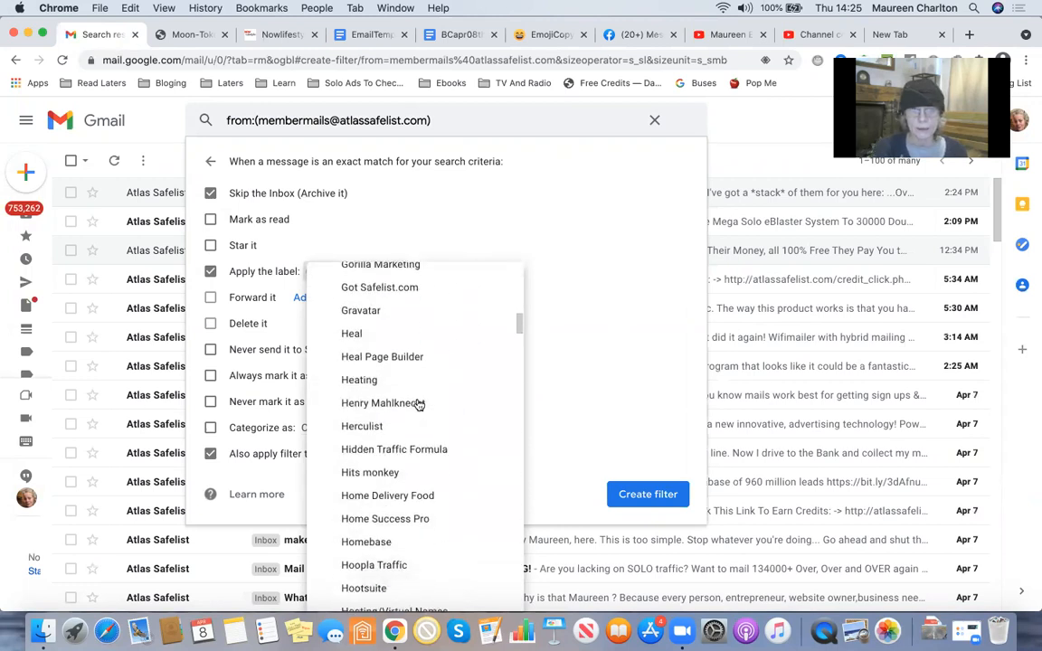
scroll(down, 3)
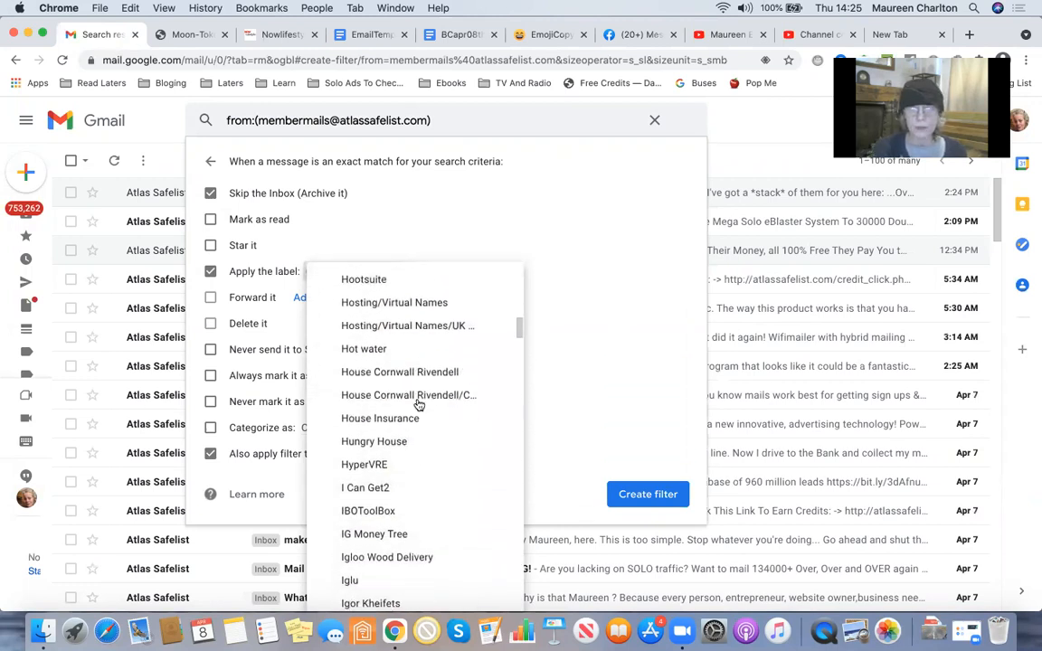
scroll(down, 3)
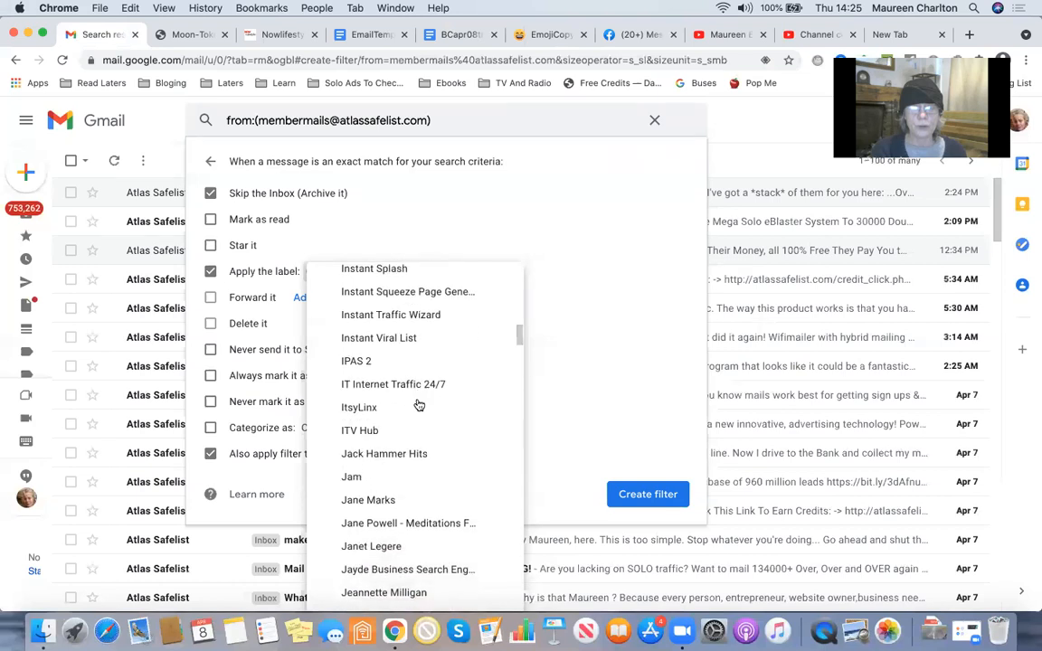
scroll(down, 3)
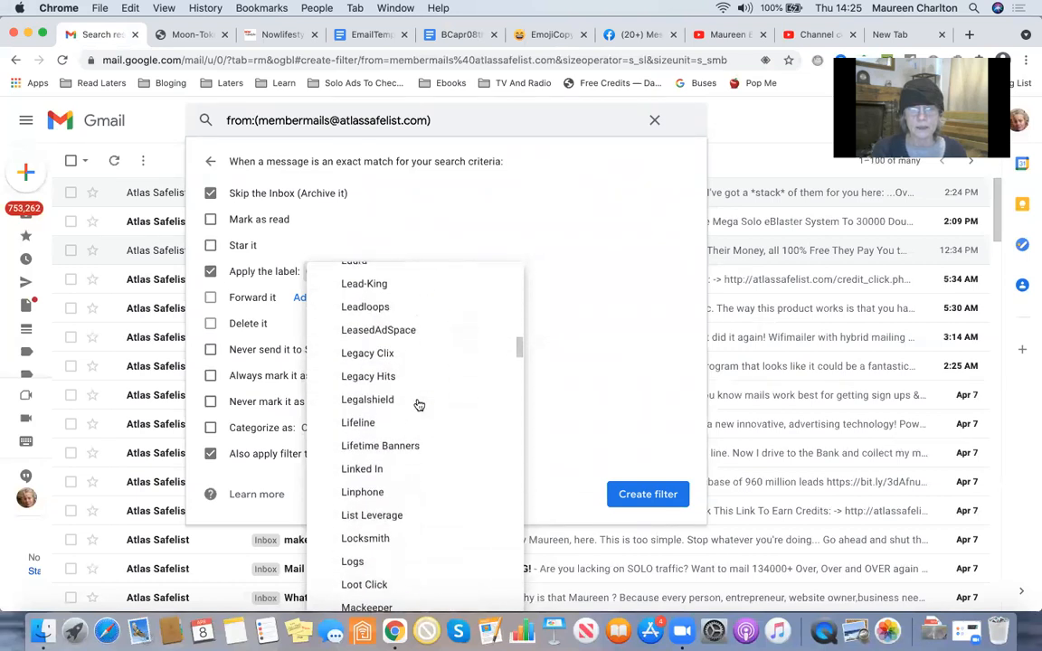
scroll(down, 3)
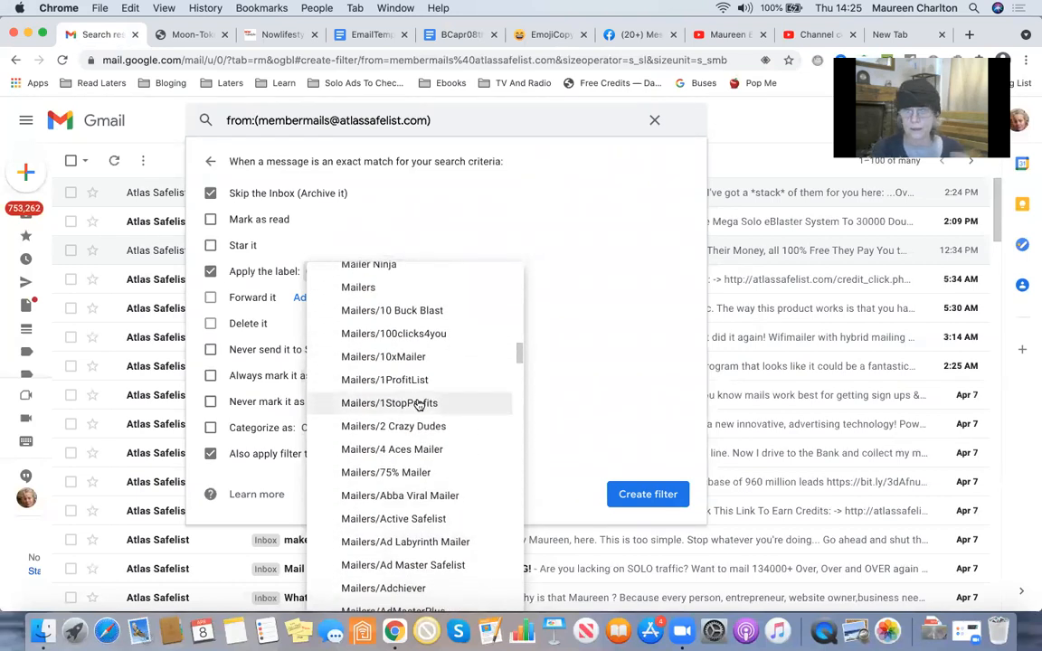
scroll(down, 3)
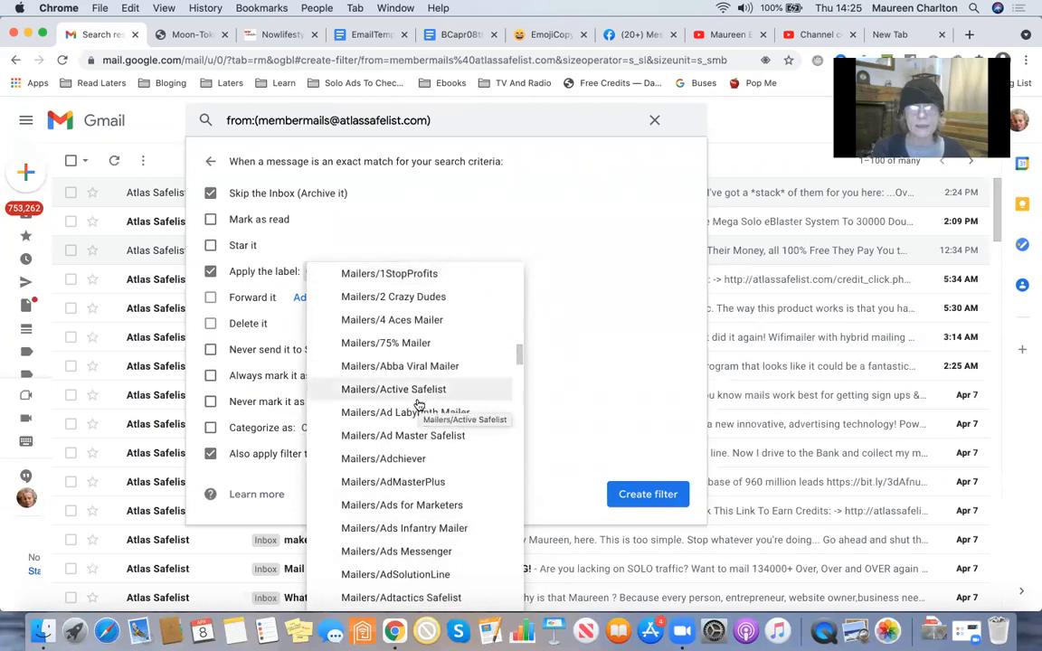
scroll(down, 3)
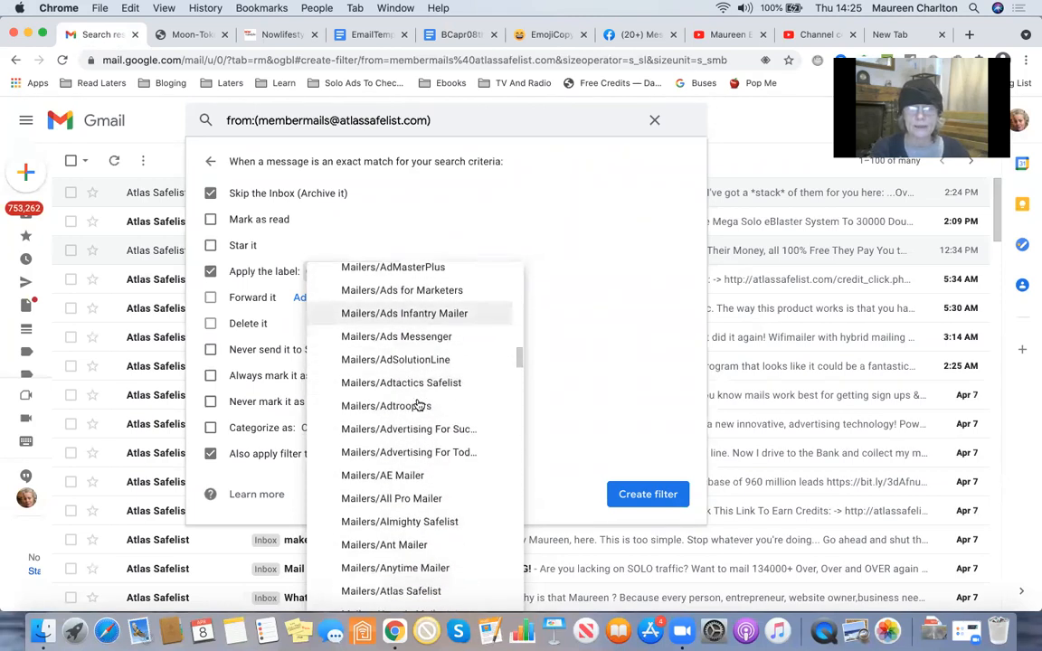
scroll(down, 3)
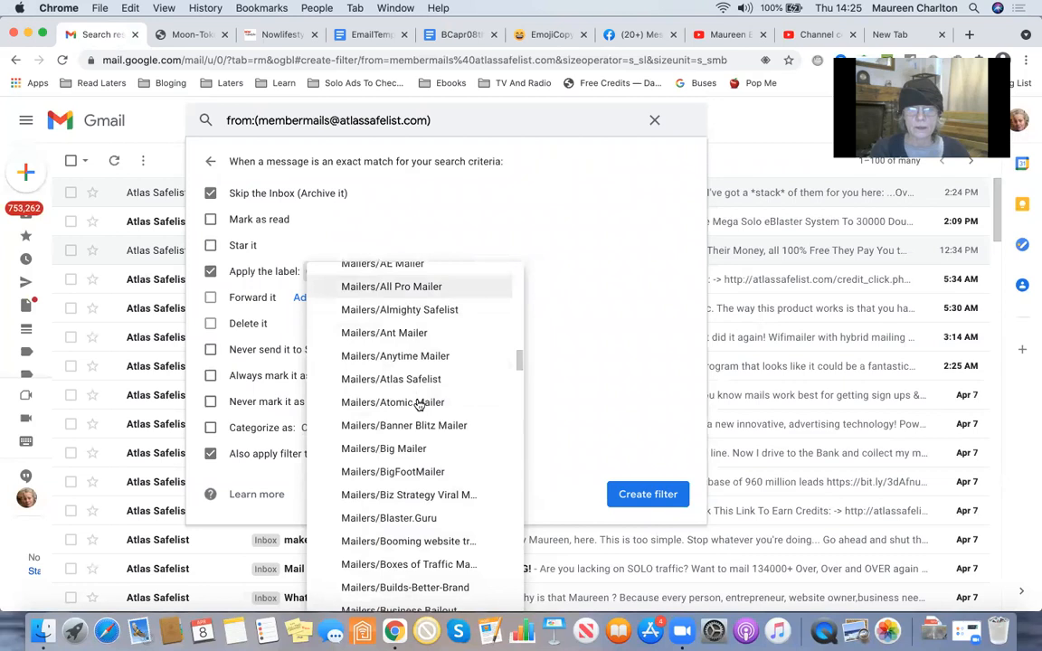
click(390, 379)
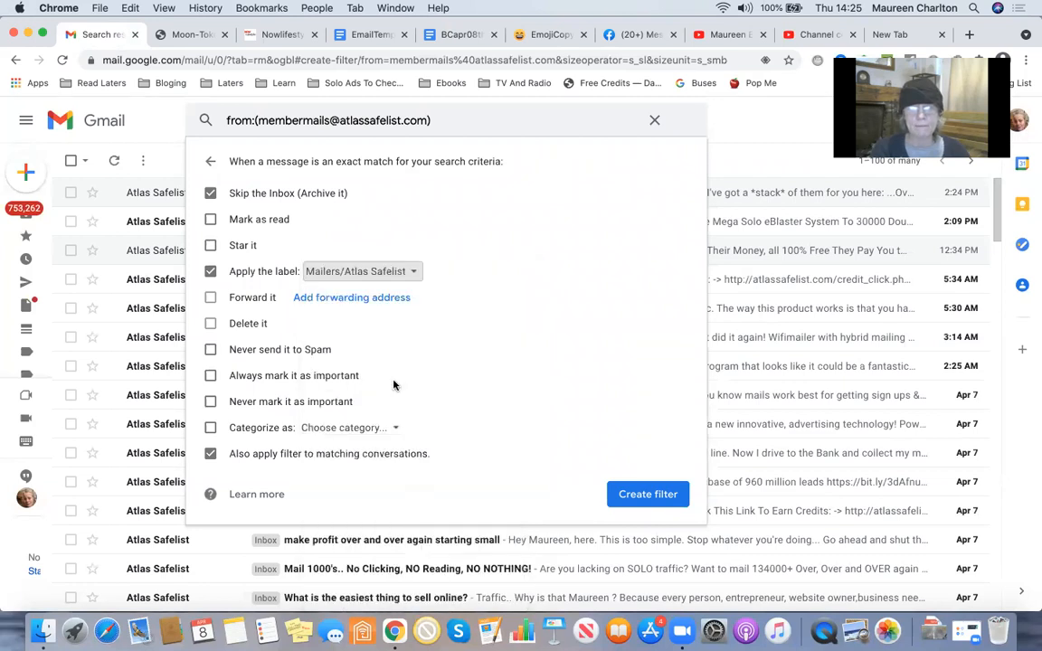
Step: Save the Atlas Safelist filter with Create filter
click(648, 494)
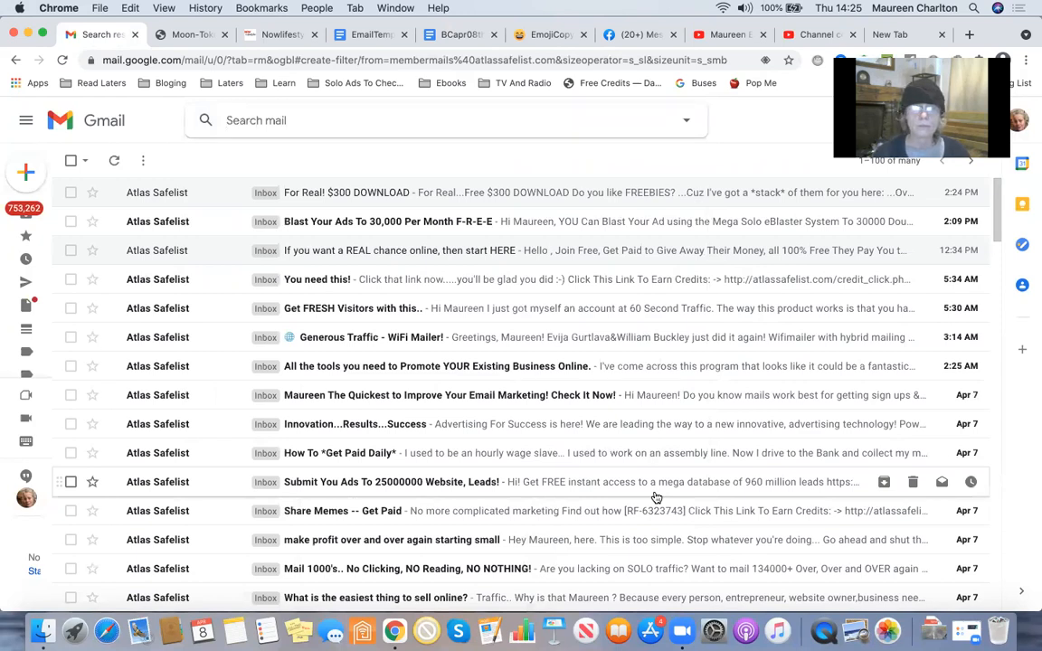
mouse_move(522, 307)
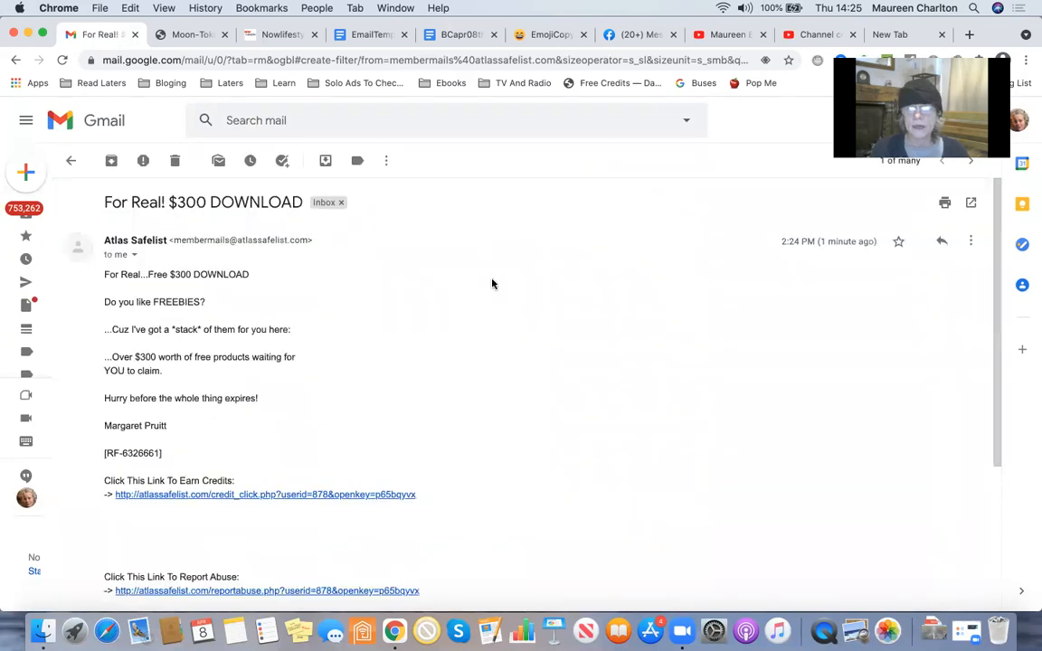
Step: Collect the earn-credits link's credits, close the credit tab, and archive the email
right_click(265, 494)
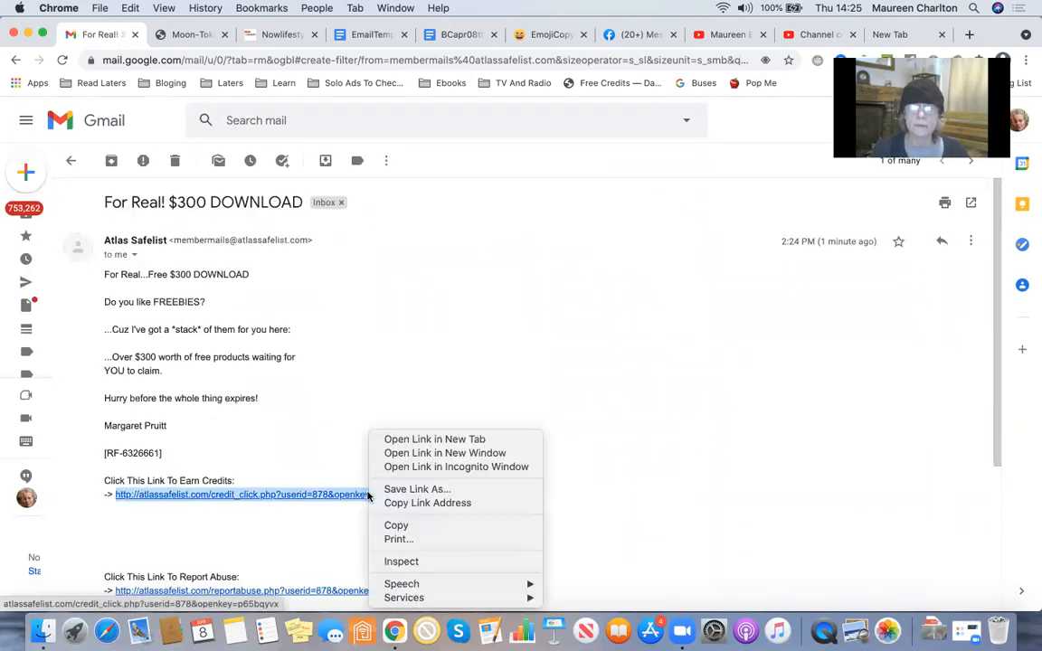
click(434, 439)
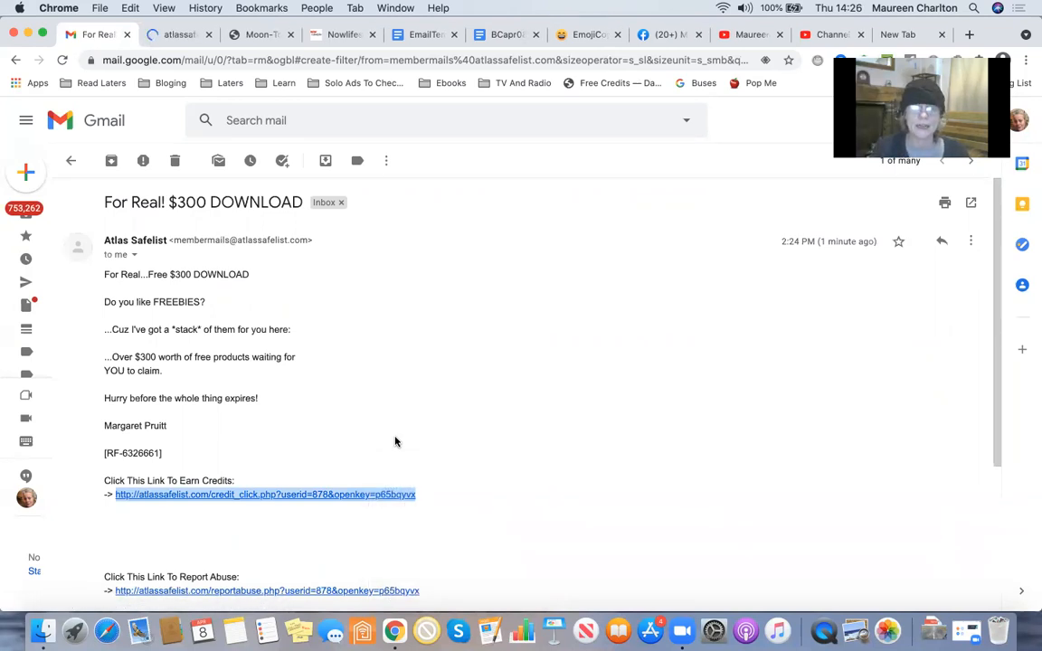
mouse_move(342, 495)
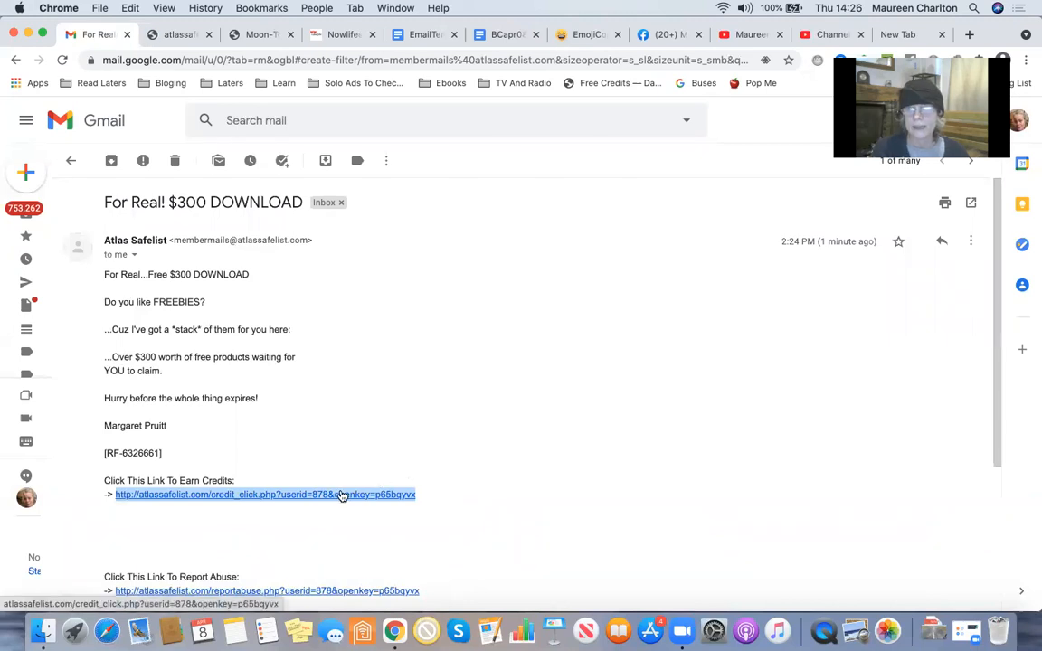
click(265, 495)
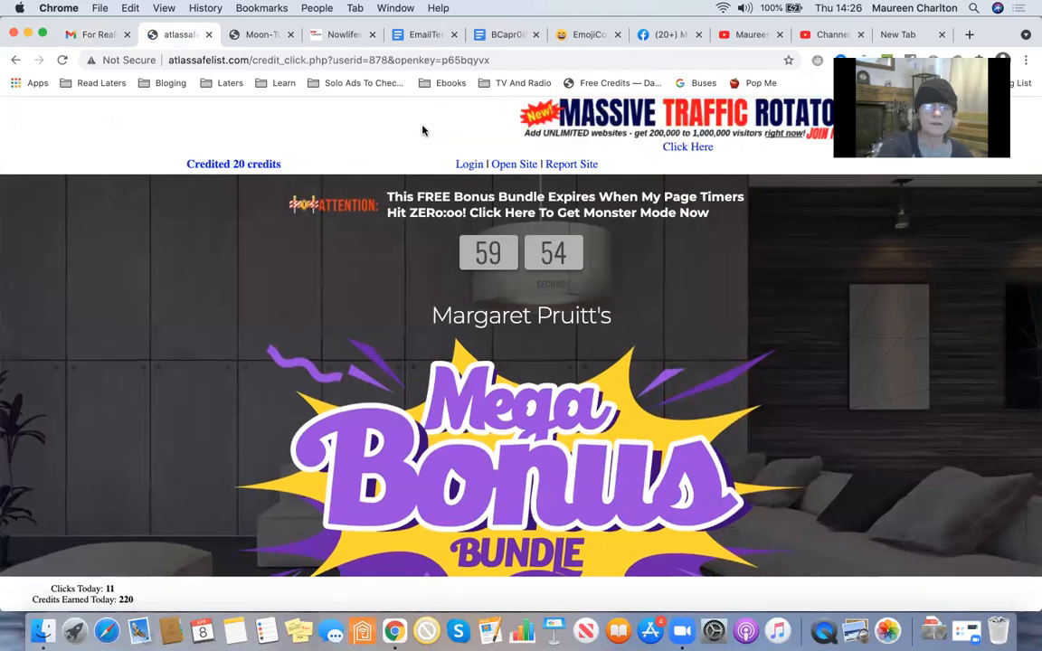
click(95, 34)
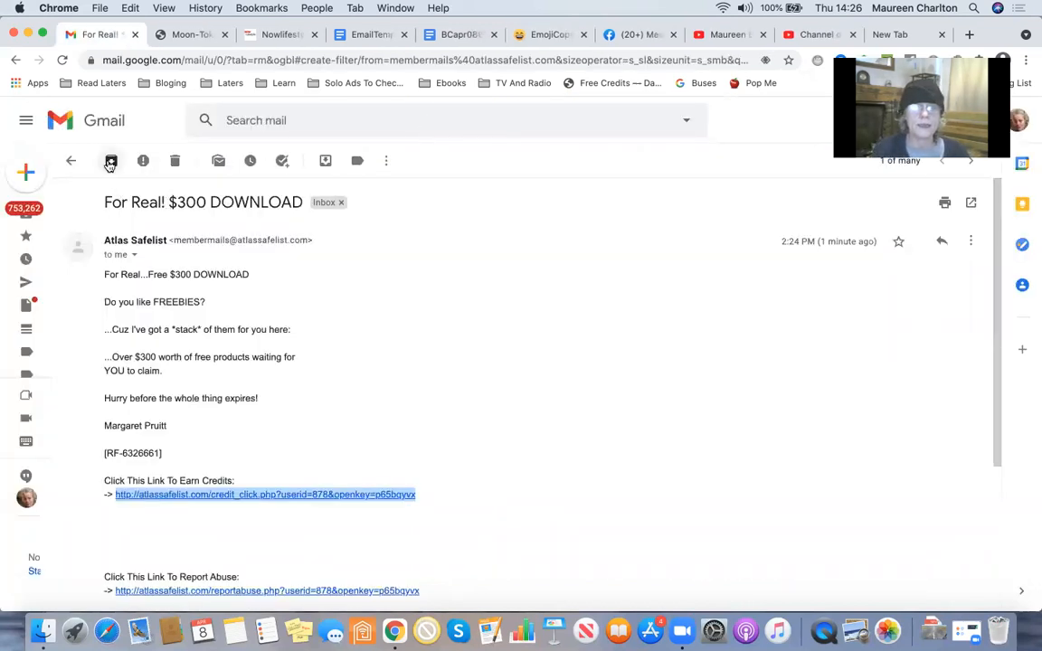
click(110, 160)
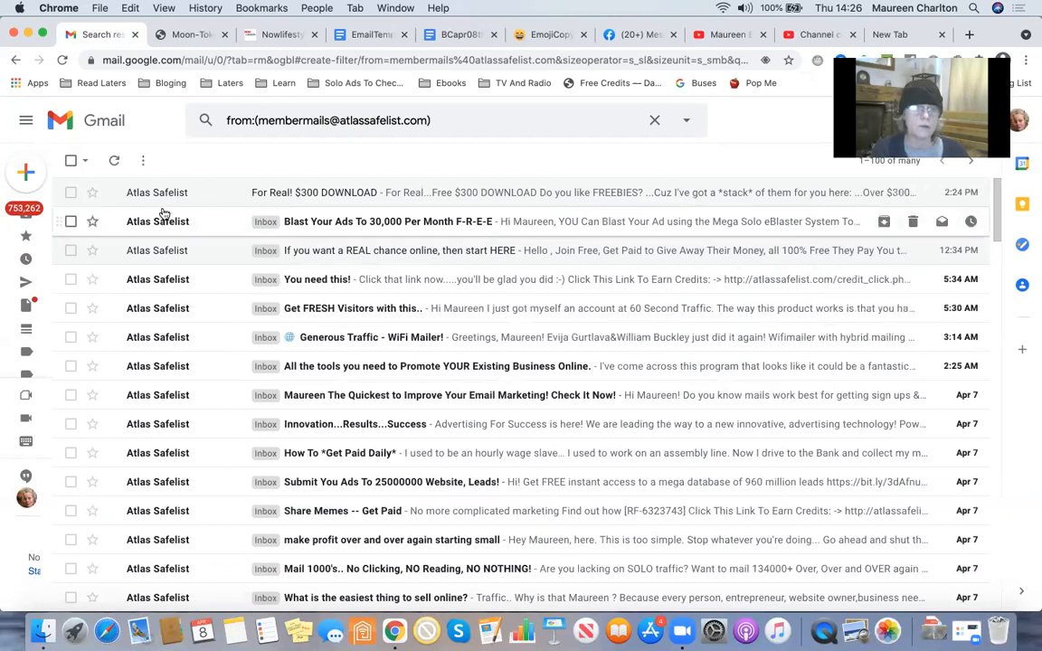
Step: Bulk-delete all conversations matching the Atlas Safelist search, then return to BCapr08thurs
click(70, 160)
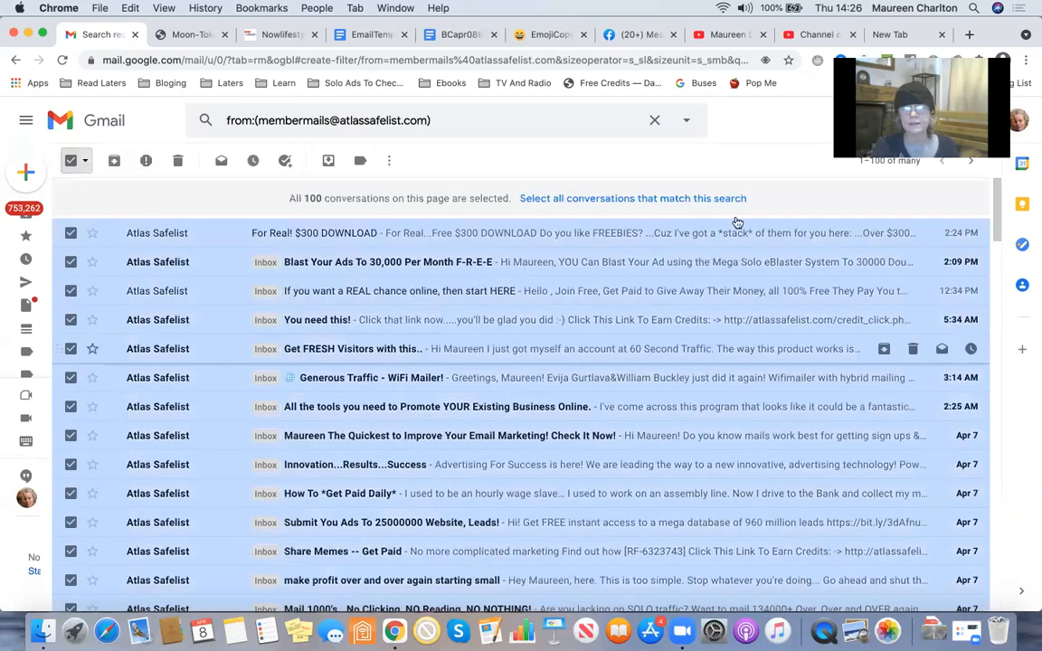
click(632, 198)
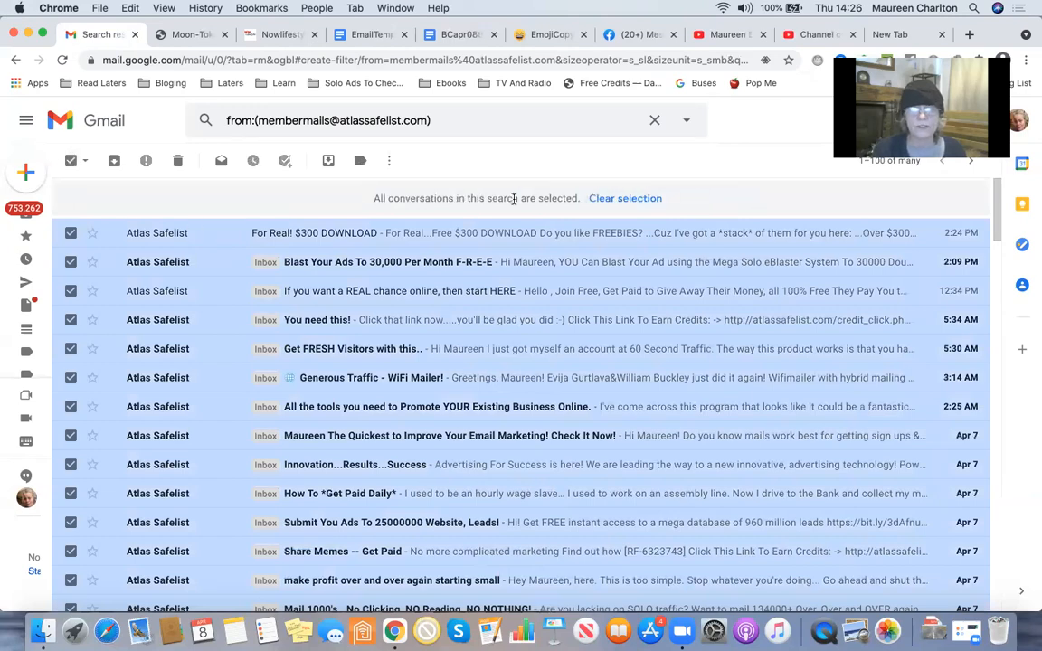
click(177, 161)
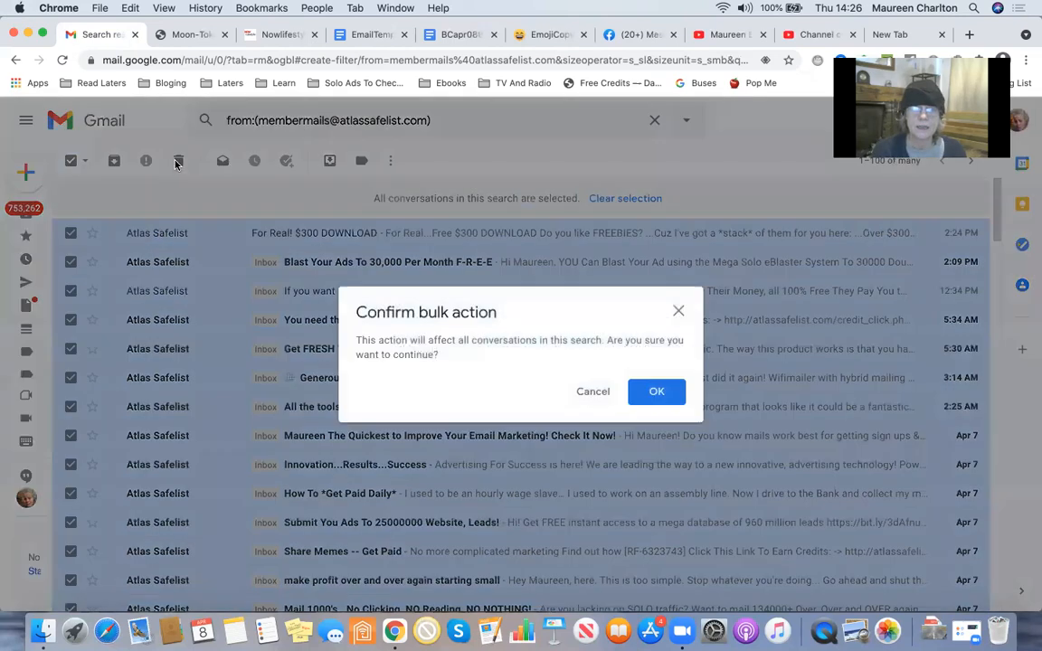
click(657, 391)
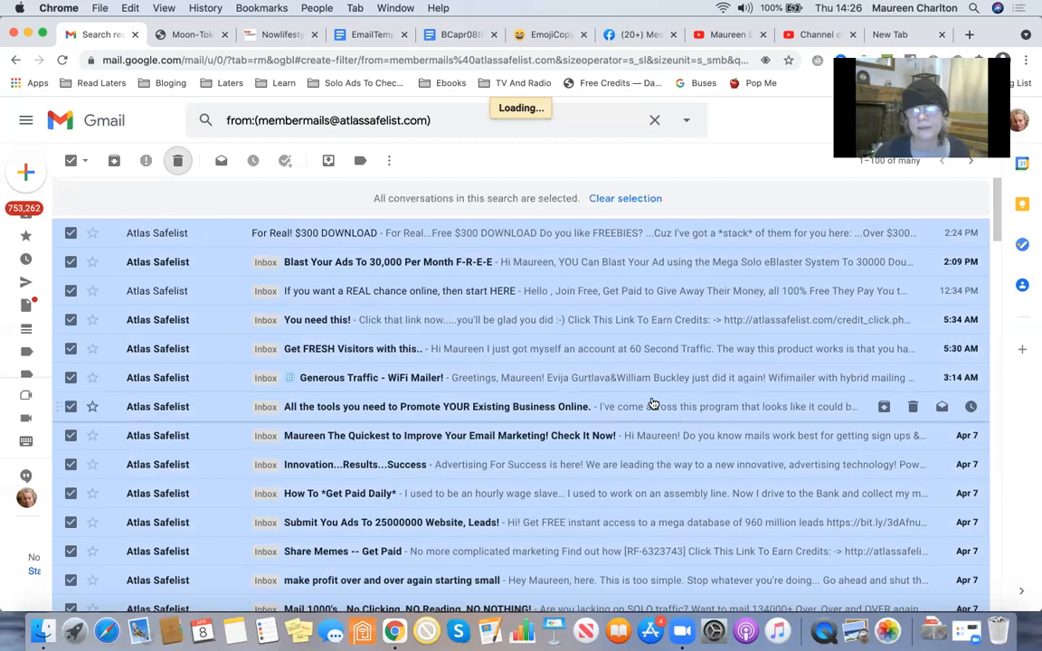
mouse_move(586, 377)
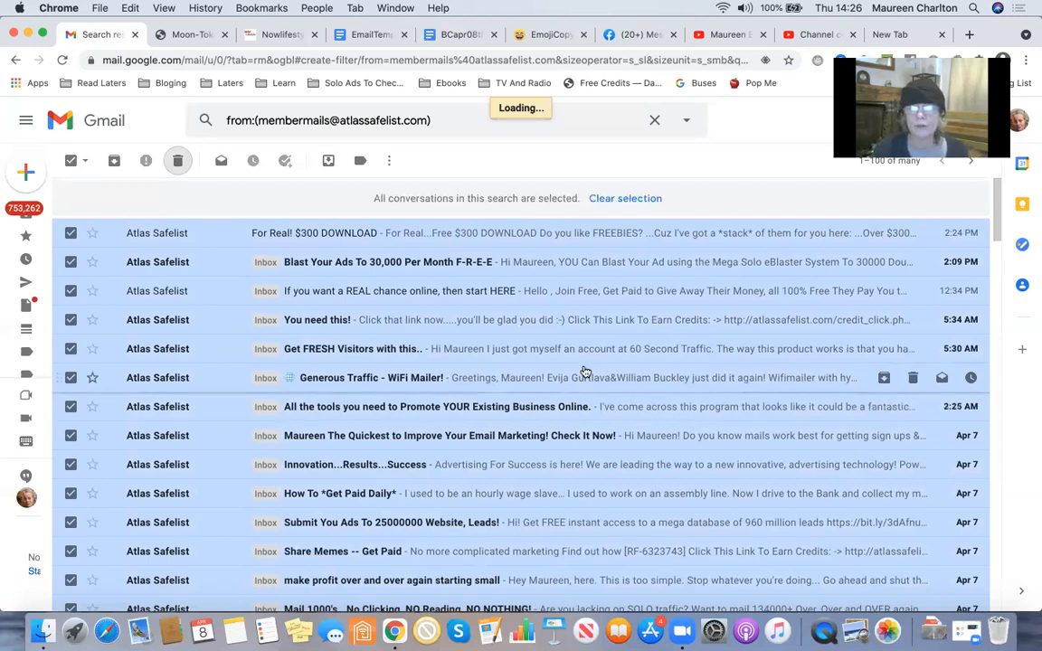
click(459, 35)
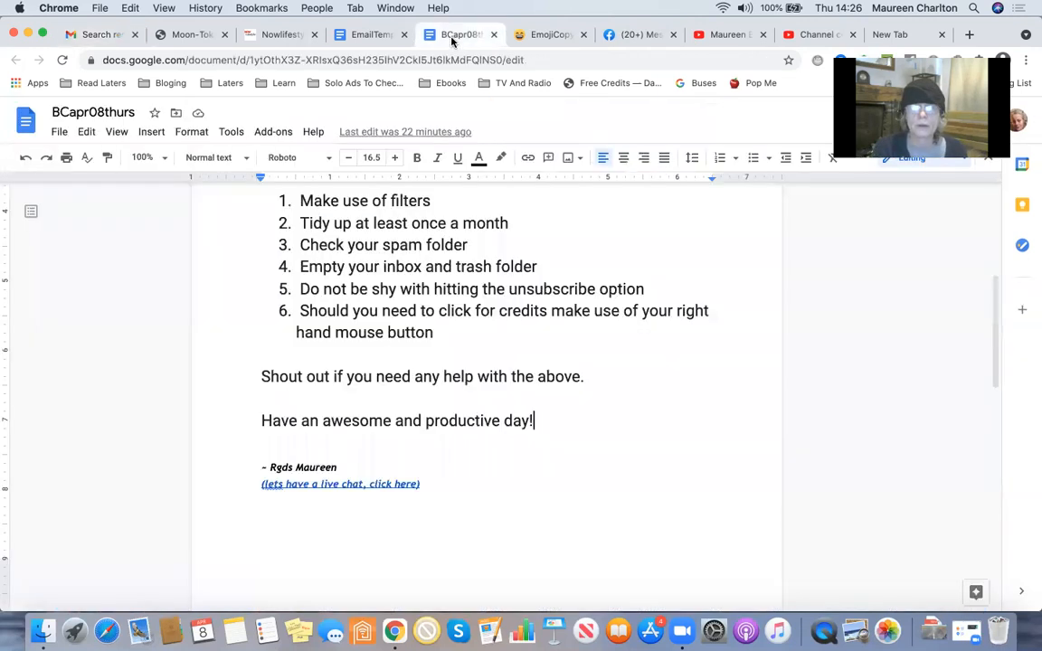
Step: Scroll further through the email-tidying tips, then return to the Gmail inbox
scroll(down, 3)
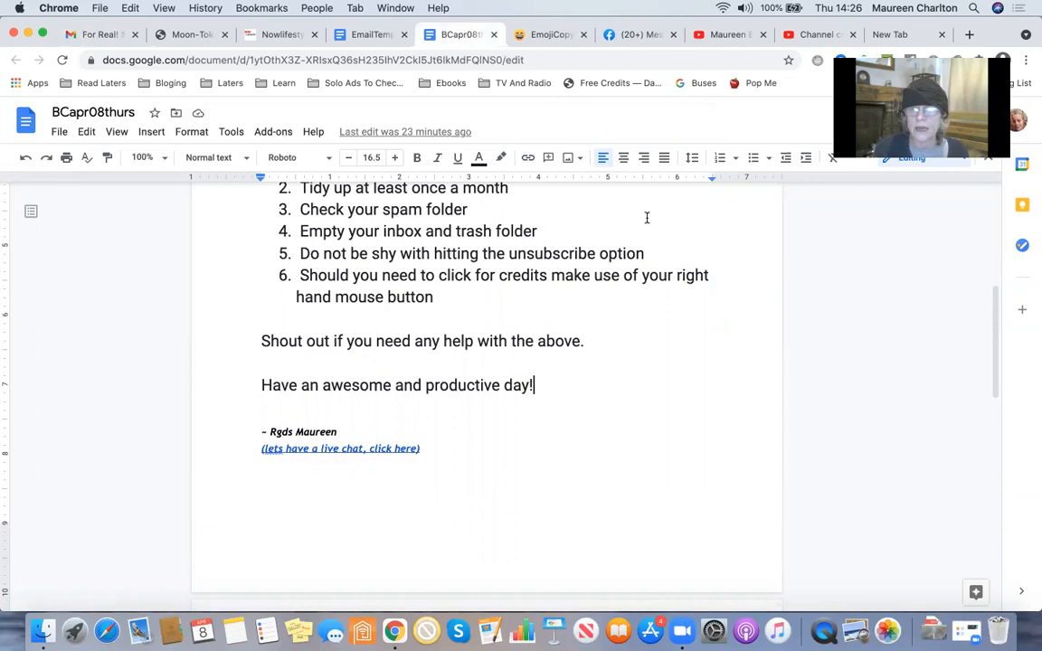
scroll(down, 3)
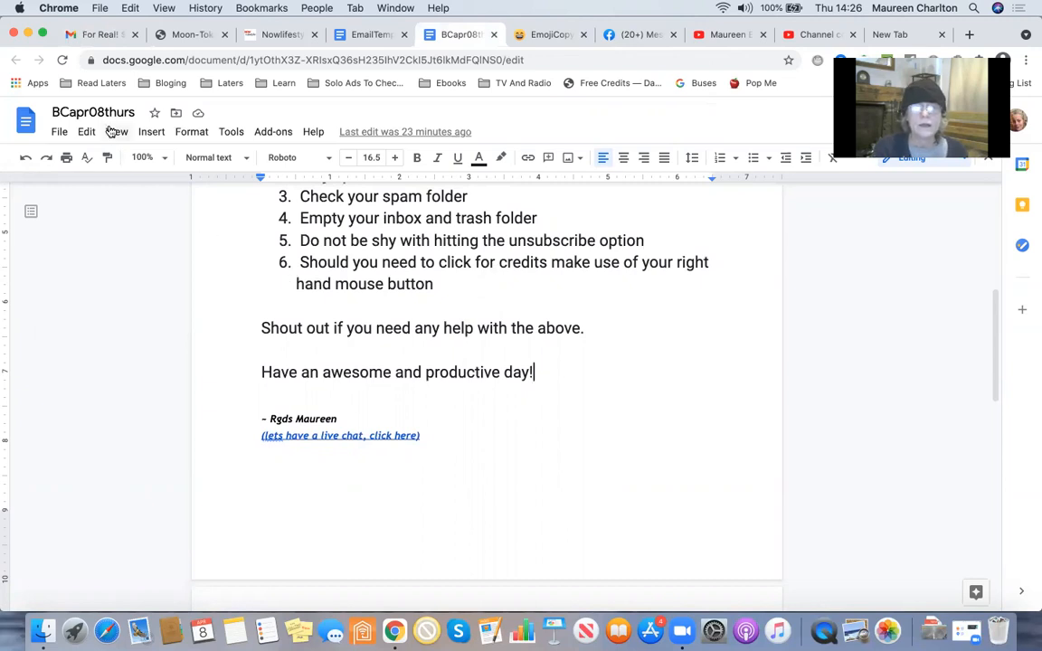
click(95, 35)
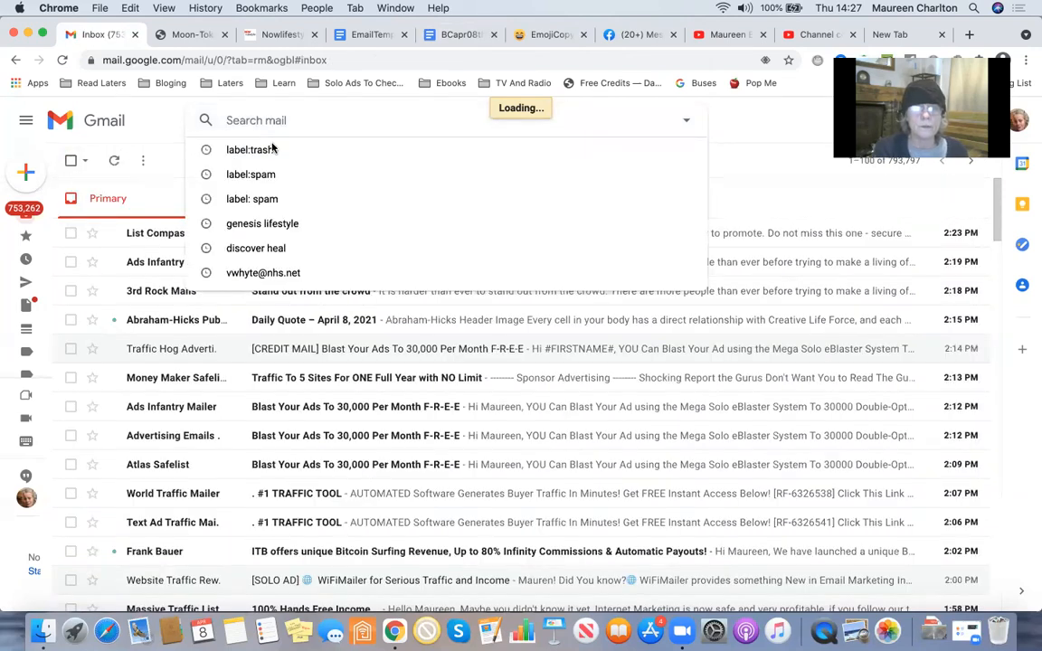
Step: Run the label:spam search suggestion, then go back to the BCapr08thurs notes
click(251, 174)
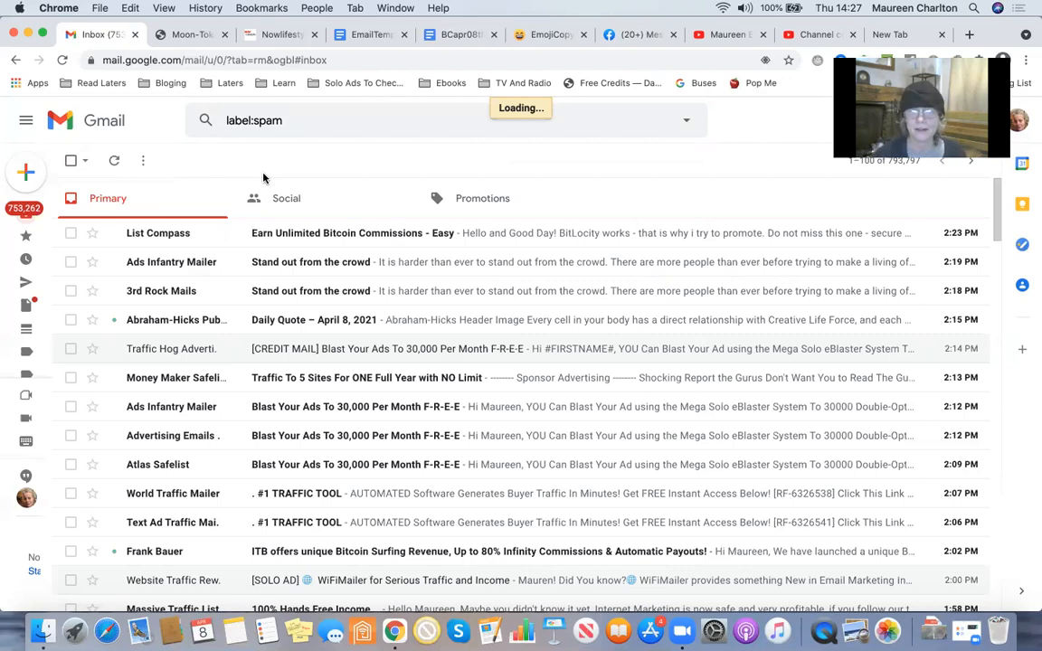
mouse_move(437, 264)
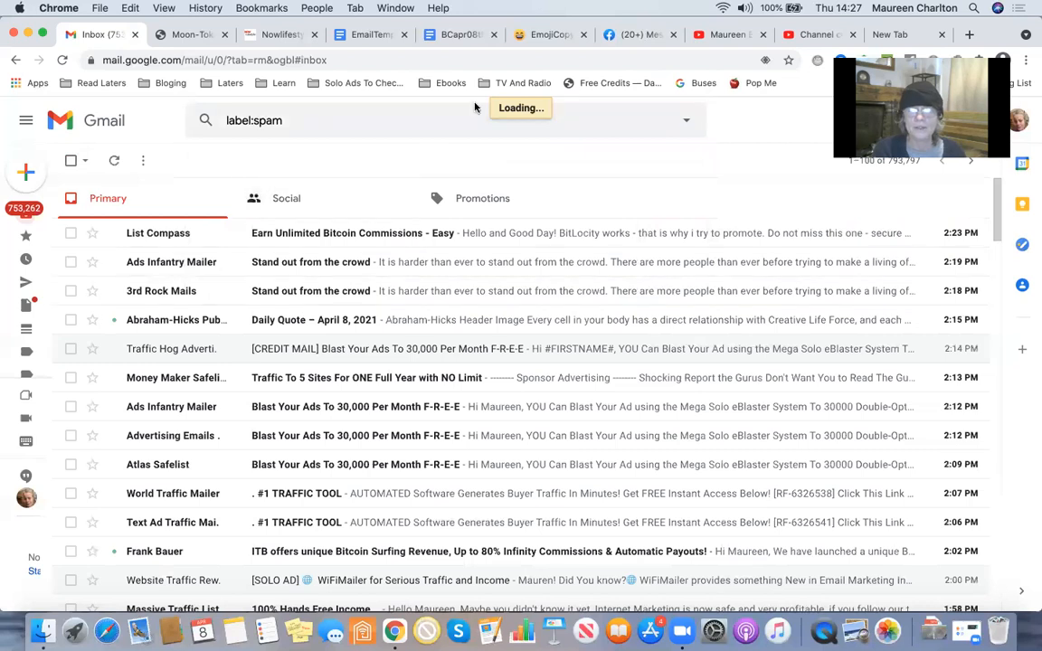
click(460, 35)
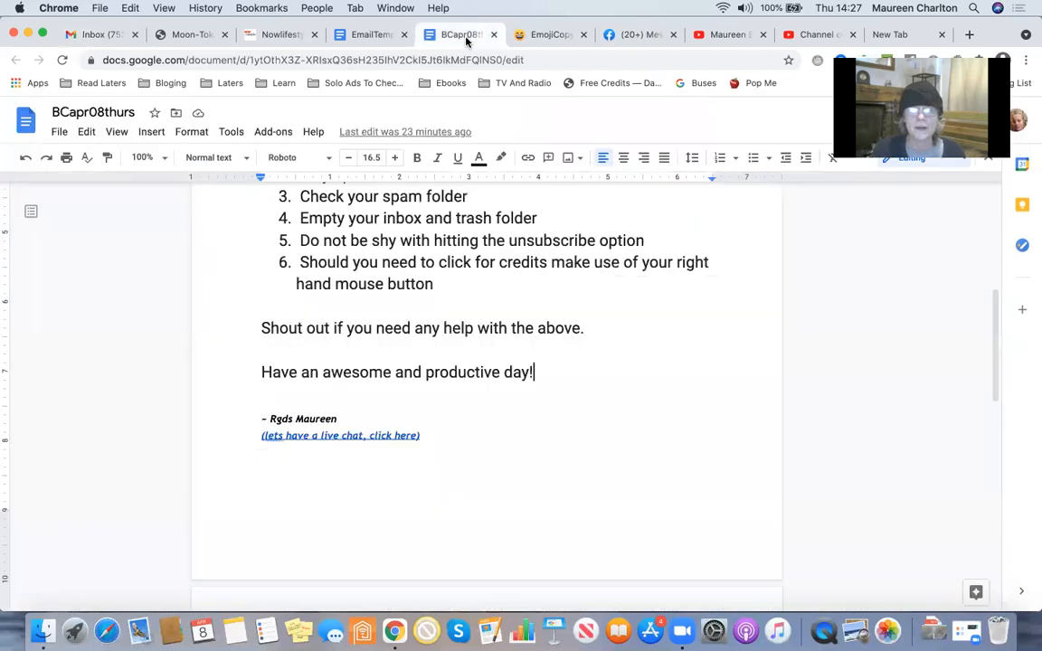
Step: Read further down the tips, then return to Gmail's spam folder with five messages
scroll(down, 3)
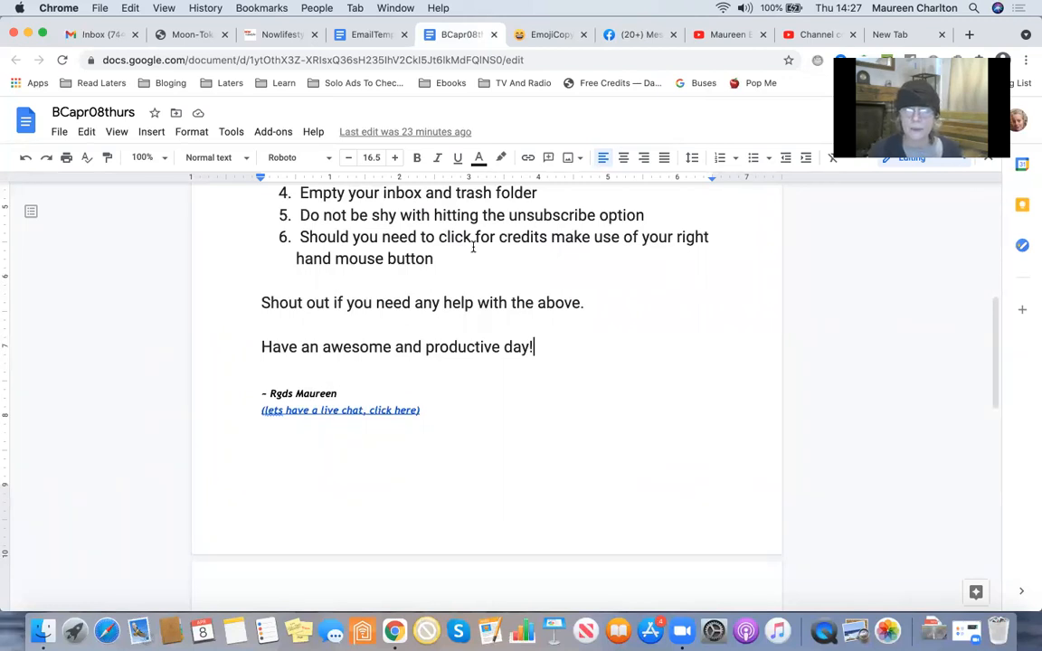
scroll(down, 3)
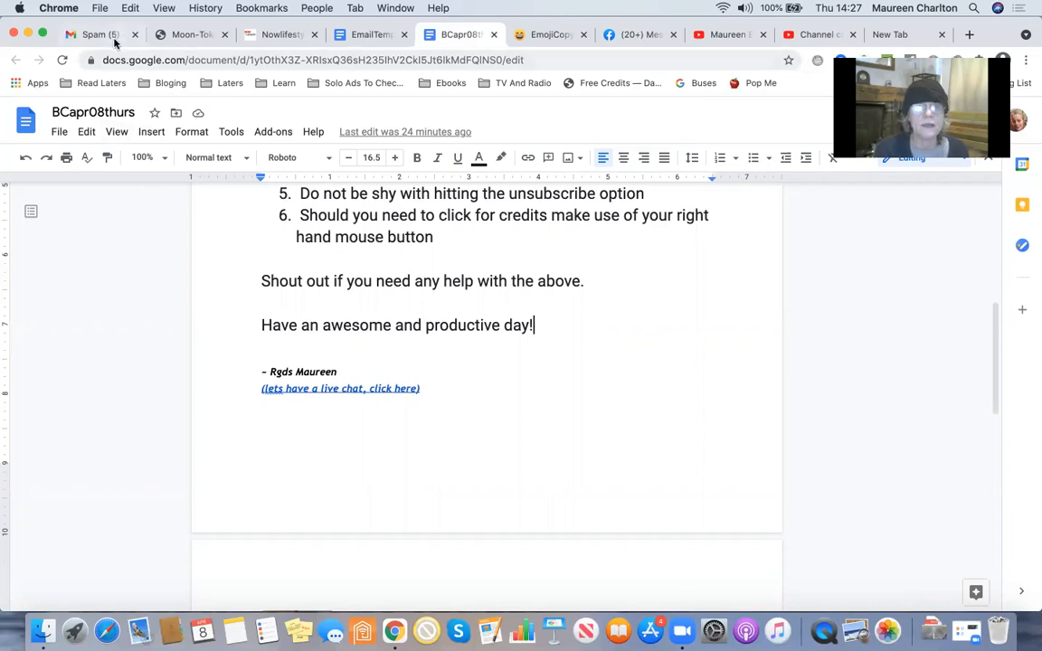
click(95, 35)
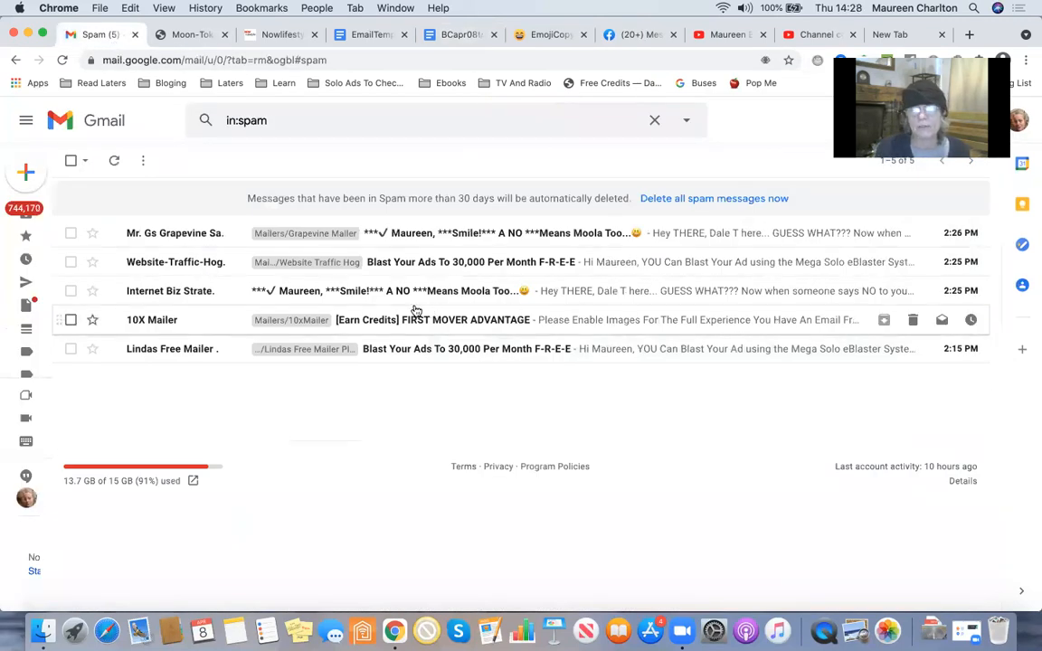
mouse_move(213, 290)
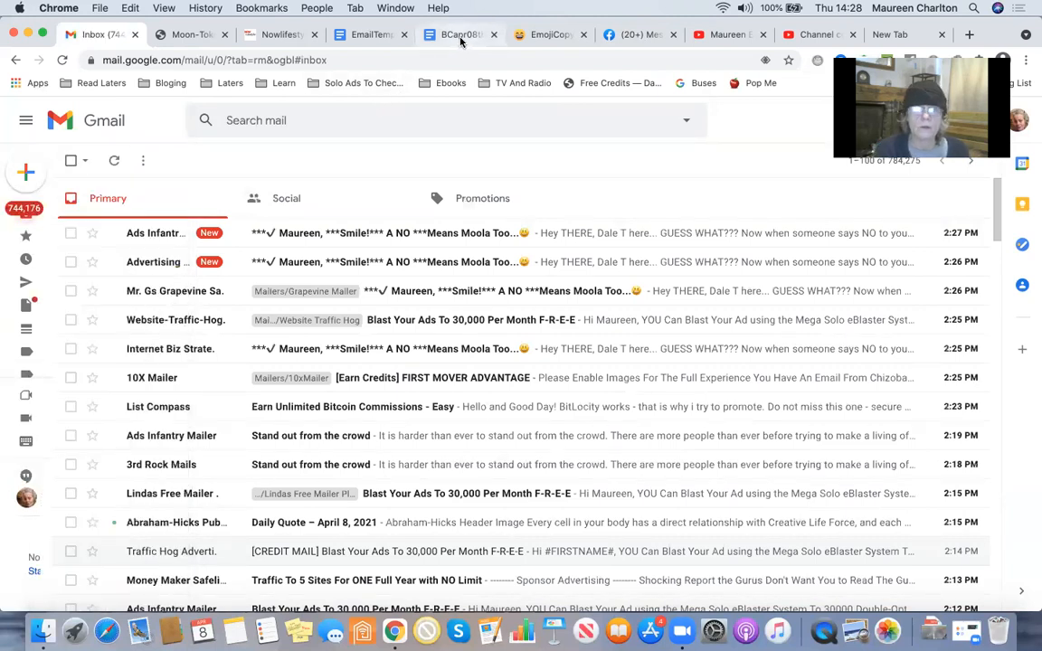
Step: Glance at the BCapr08thurs document, then return to the Gmail inbox
click(459, 35)
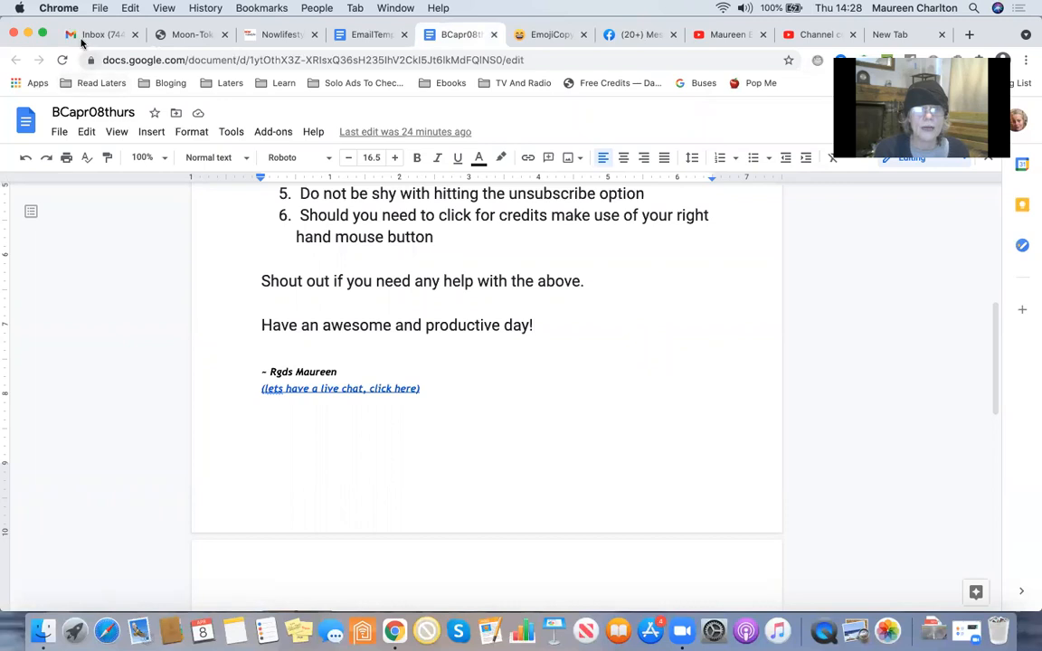
click(93, 34)
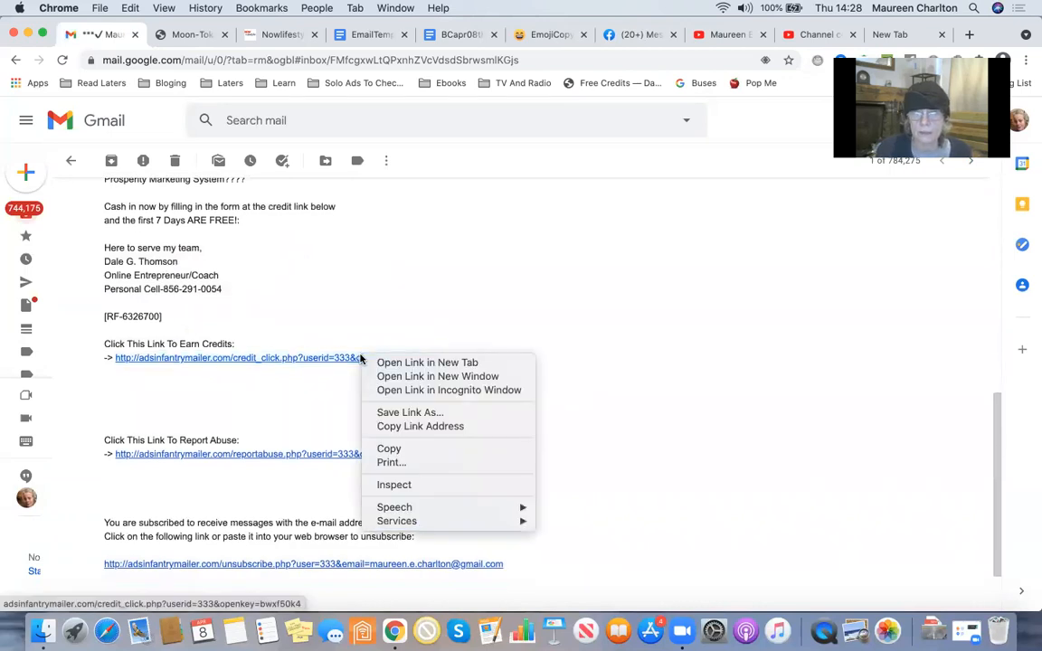
Step: Open the Ads Infantry and Grapevine earn-credits links in new tabs and claim the credits by picking the matching pictures
click(427, 362)
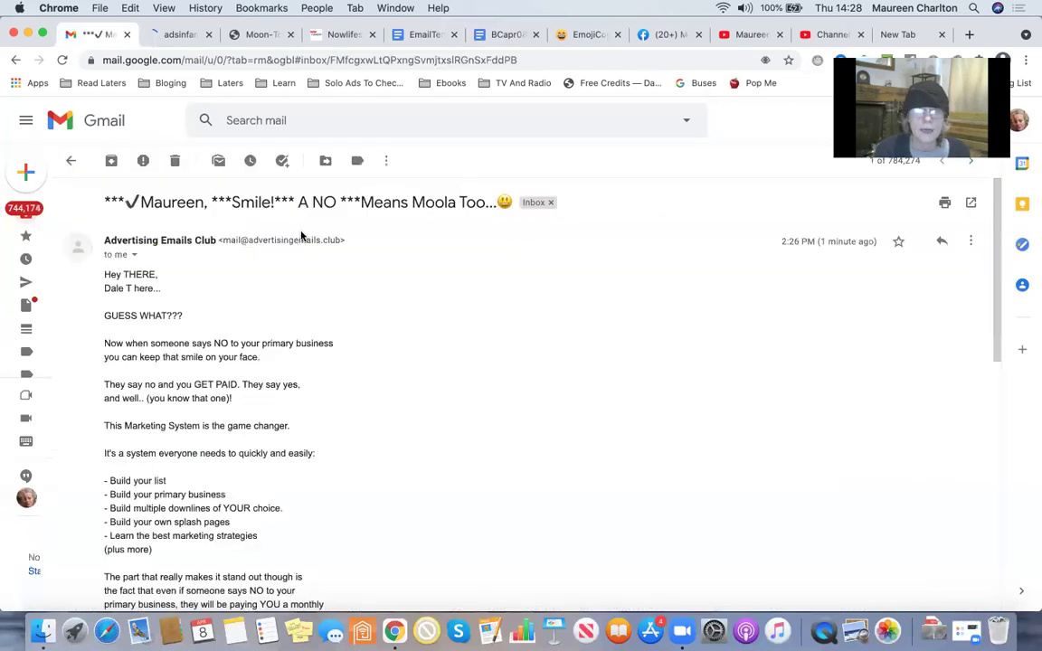
scroll(down, 3)
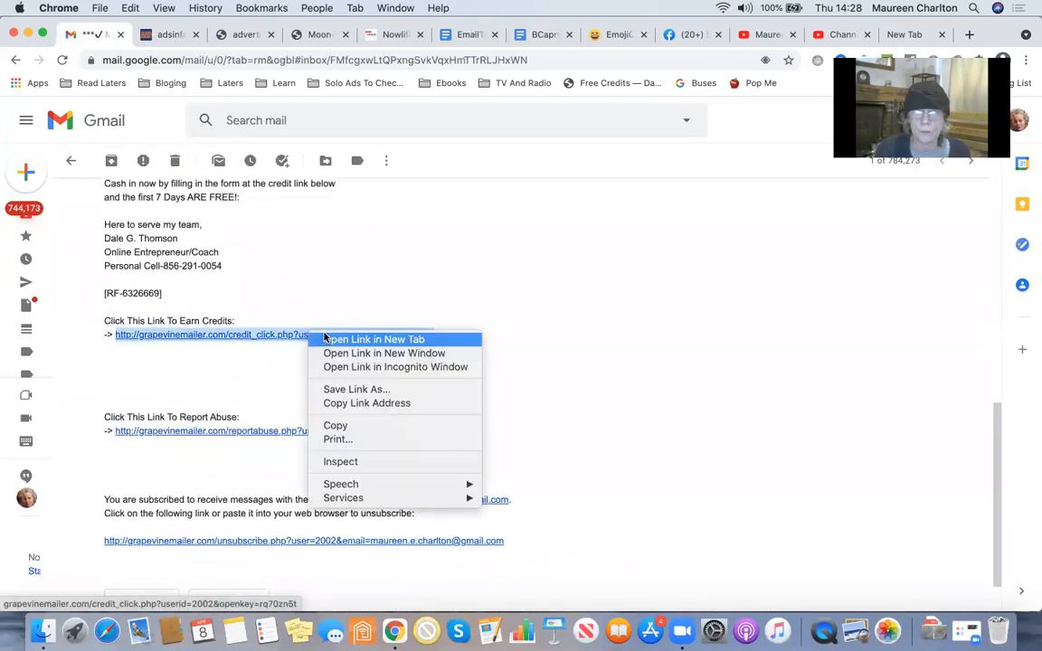
click(372, 339)
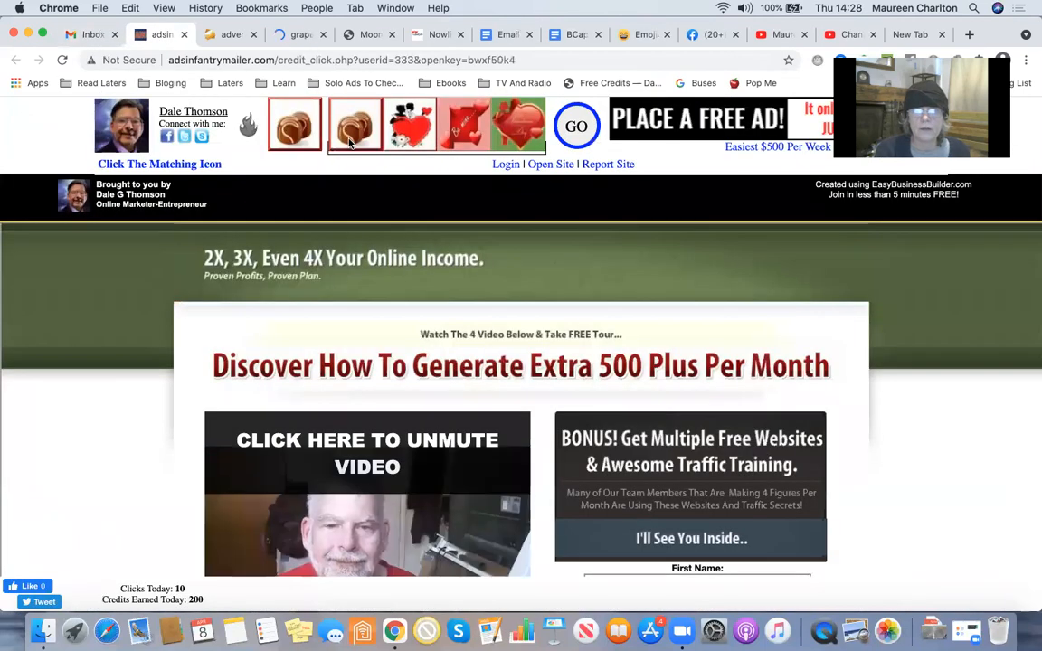
click(354, 124)
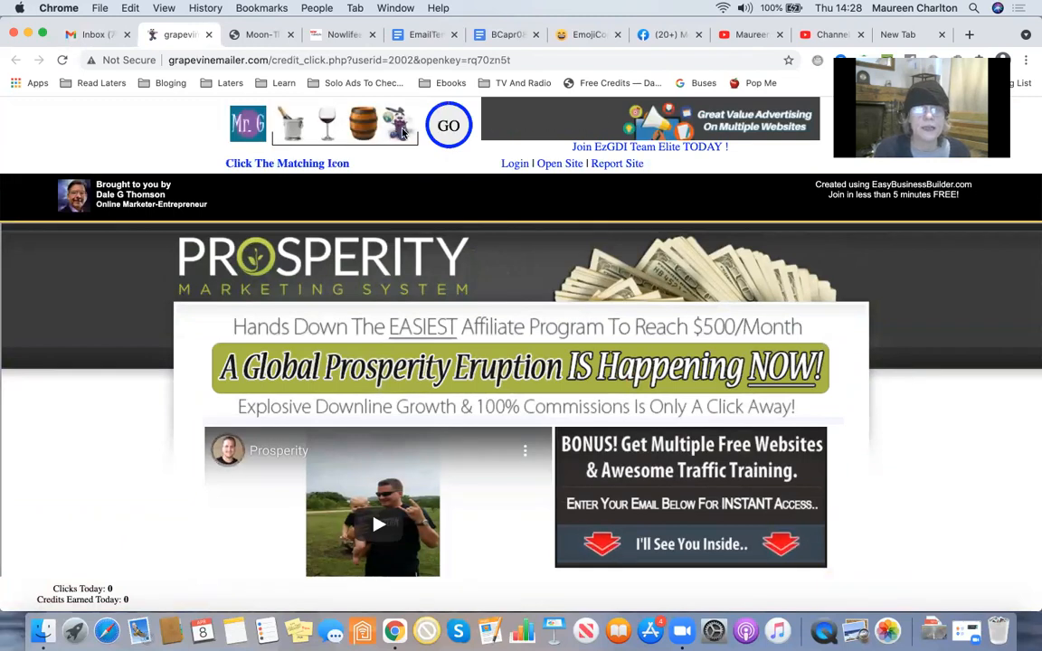
click(91, 35)
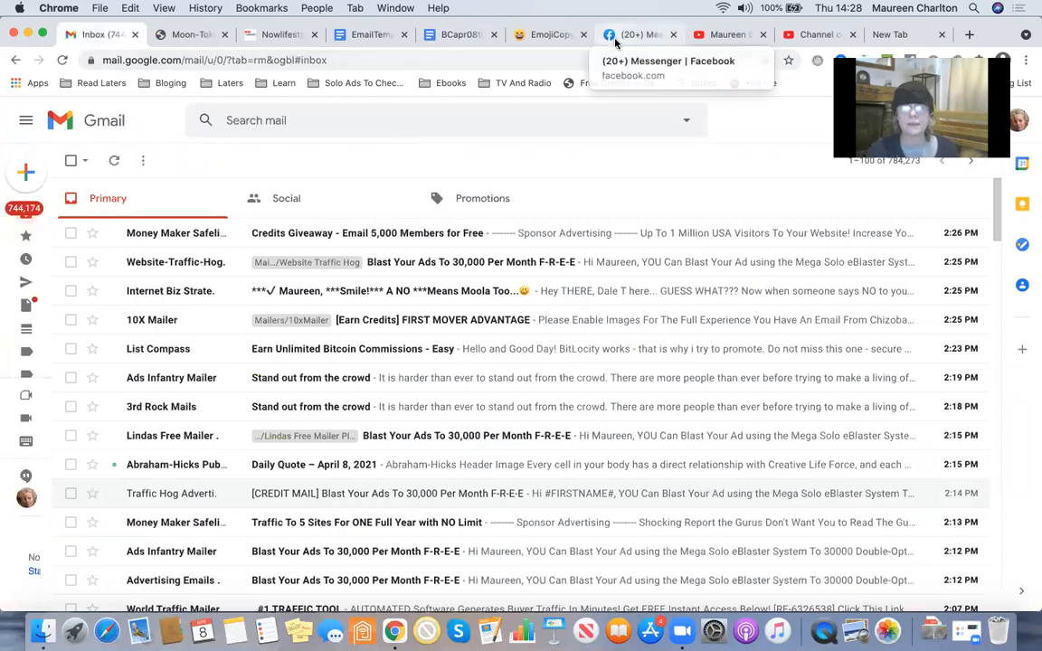
Step: Bring the BCapr08thurs tips document back to the front, showing its closing lines
click(460, 35)
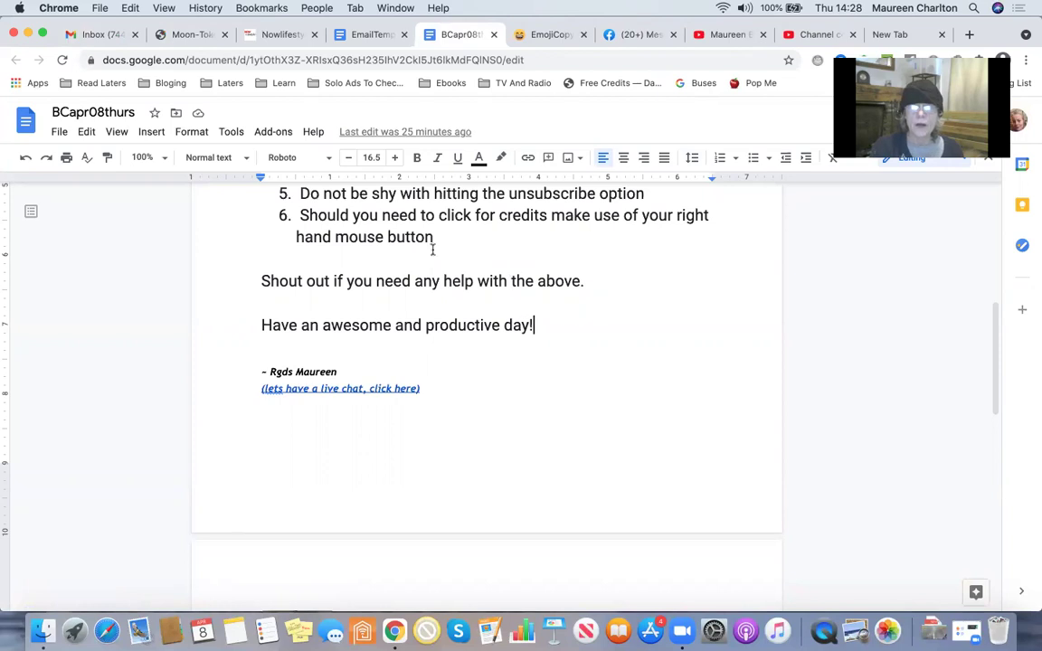
mouse_move(975, 51)
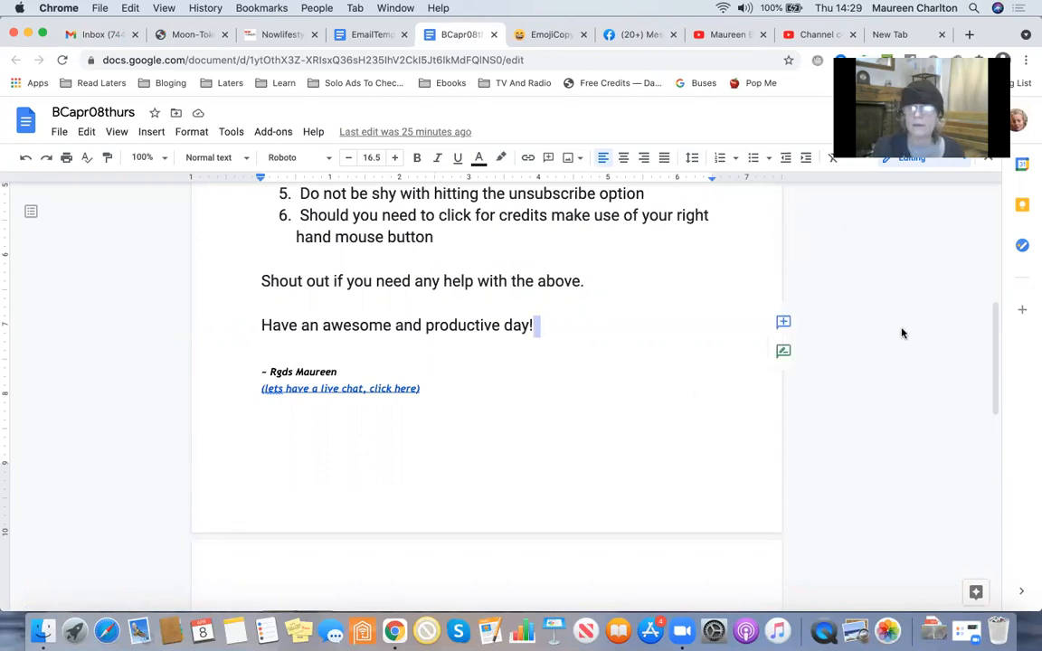
mouse_move(419, 424)
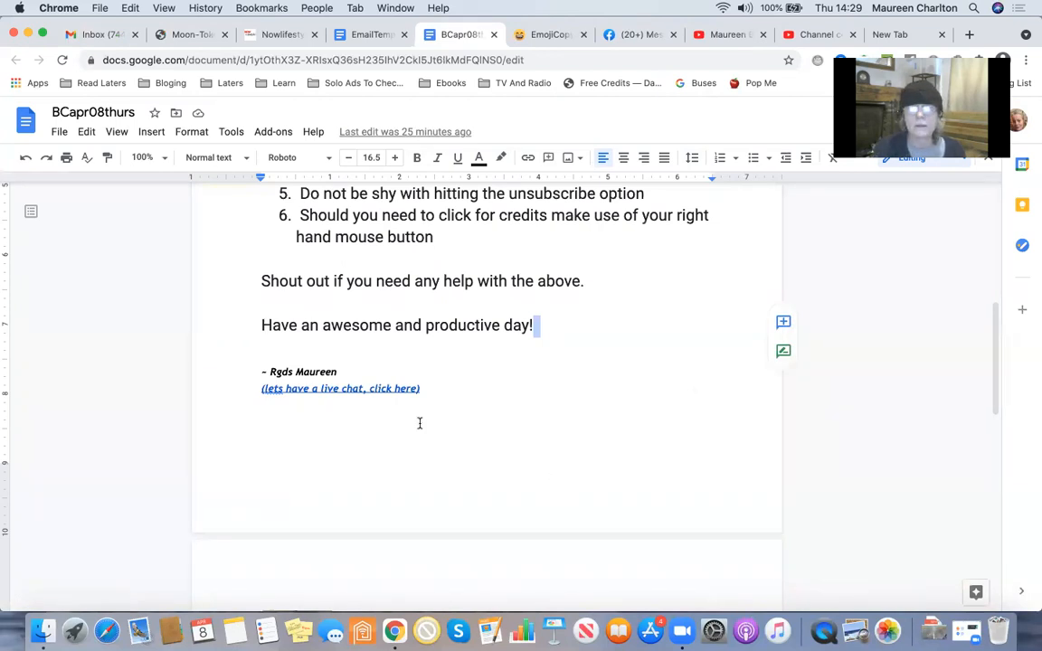